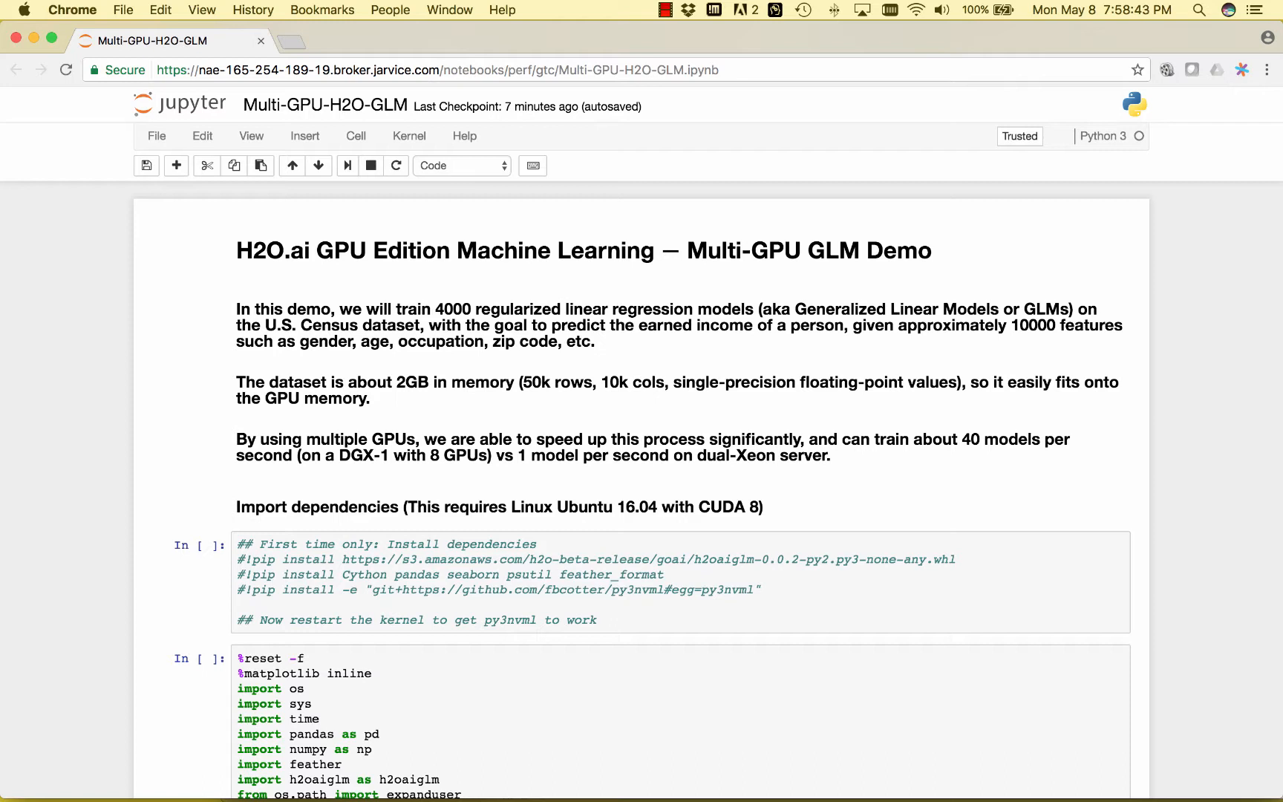
{"action": "mouse_move", "coordinate": [392, 398]}
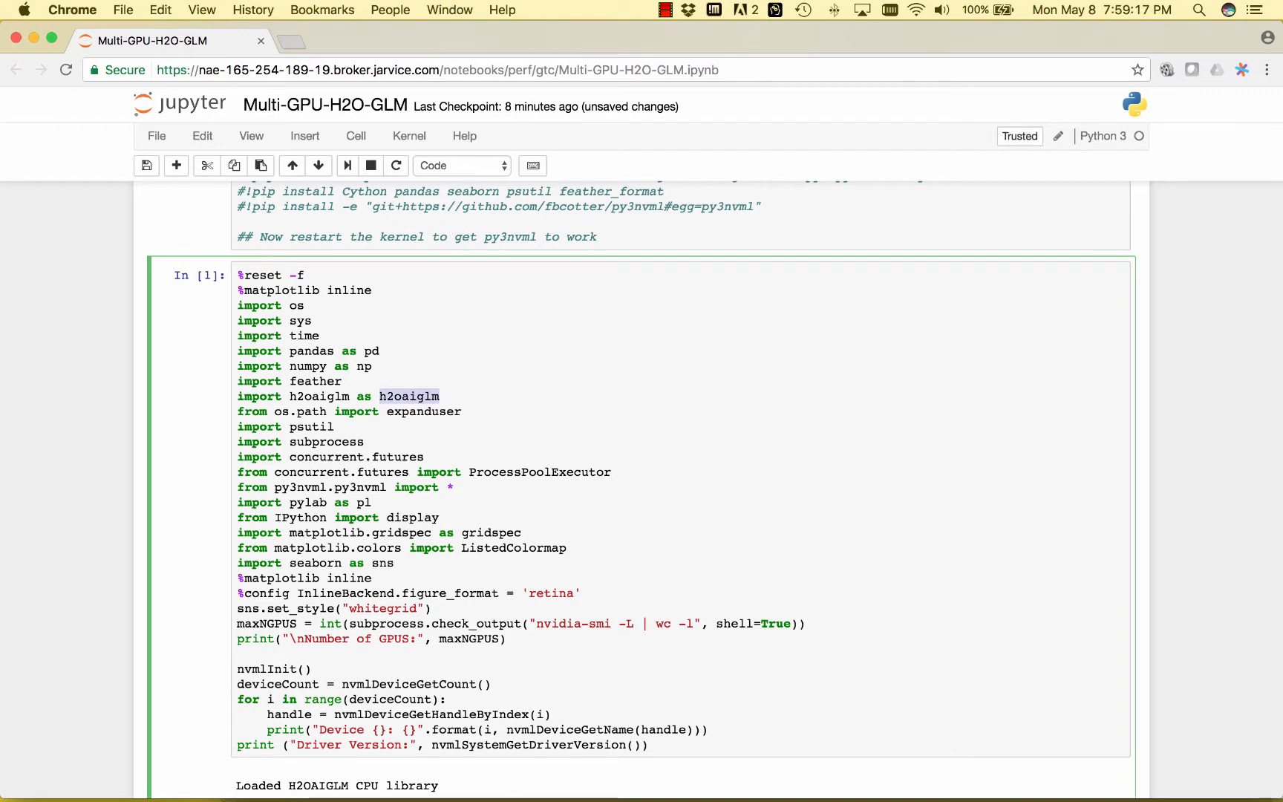
Scroll through the nvidia-smi output listing 8 Tesla P100 GPUs down to the data-loading cell.
{"action": "scroll", "scroll_direction": "down", "scroll_amount": 3}
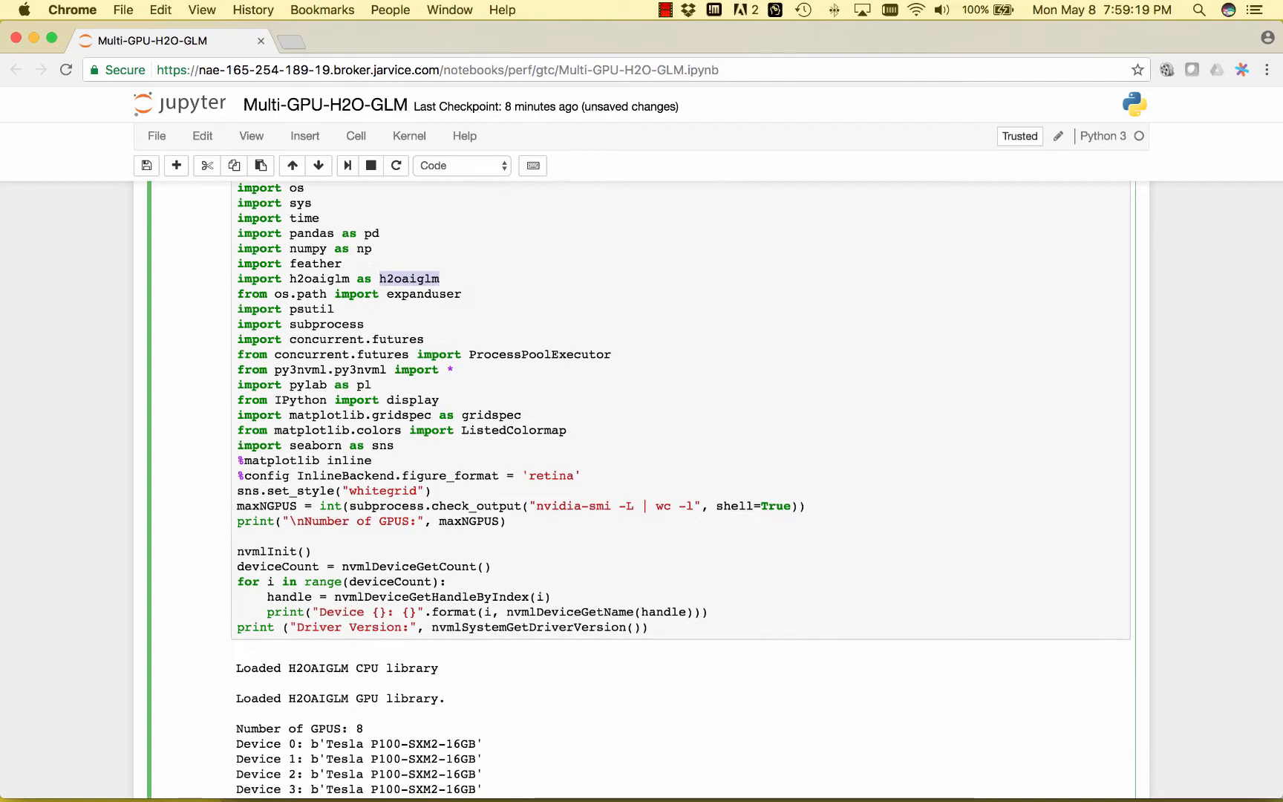
{"action": "scroll", "scroll_direction": "down", "scroll_amount": 3}
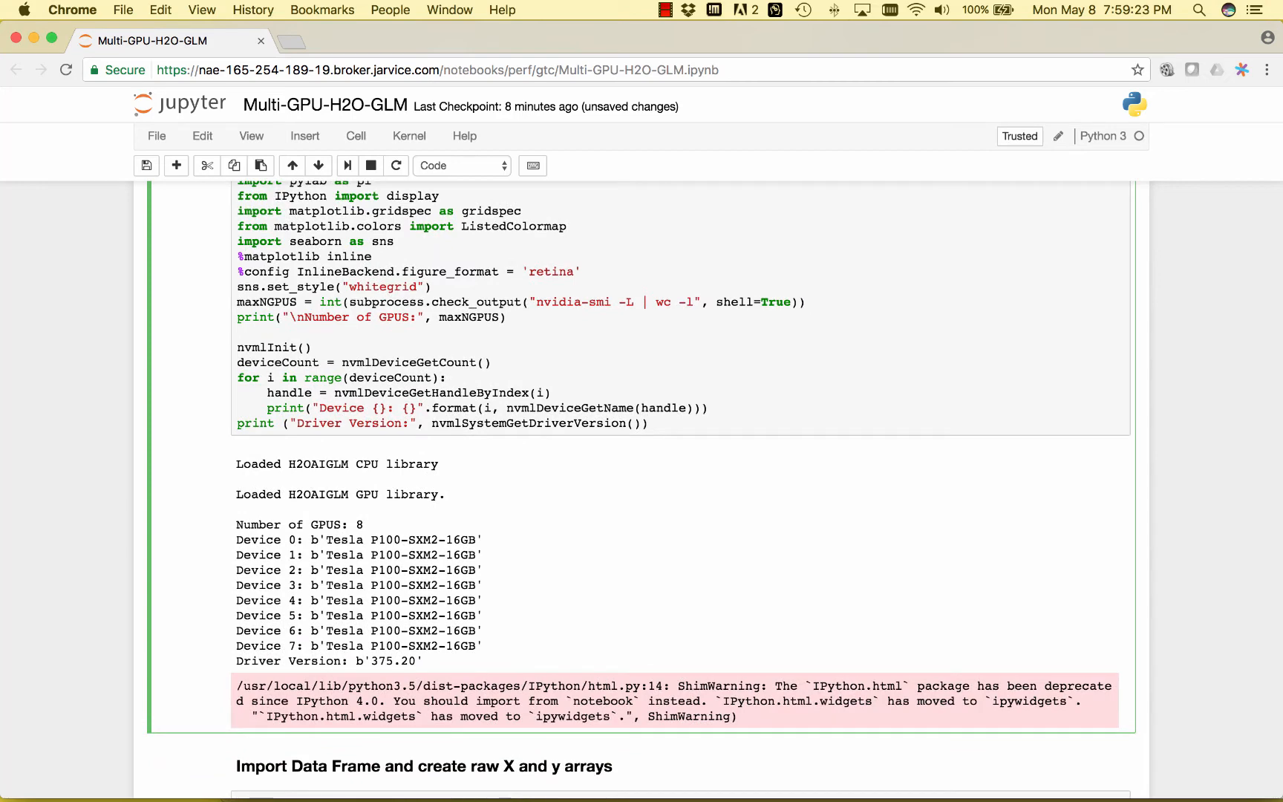
{"action": "scroll", "scroll_direction": "down", "scroll_amount": 3}
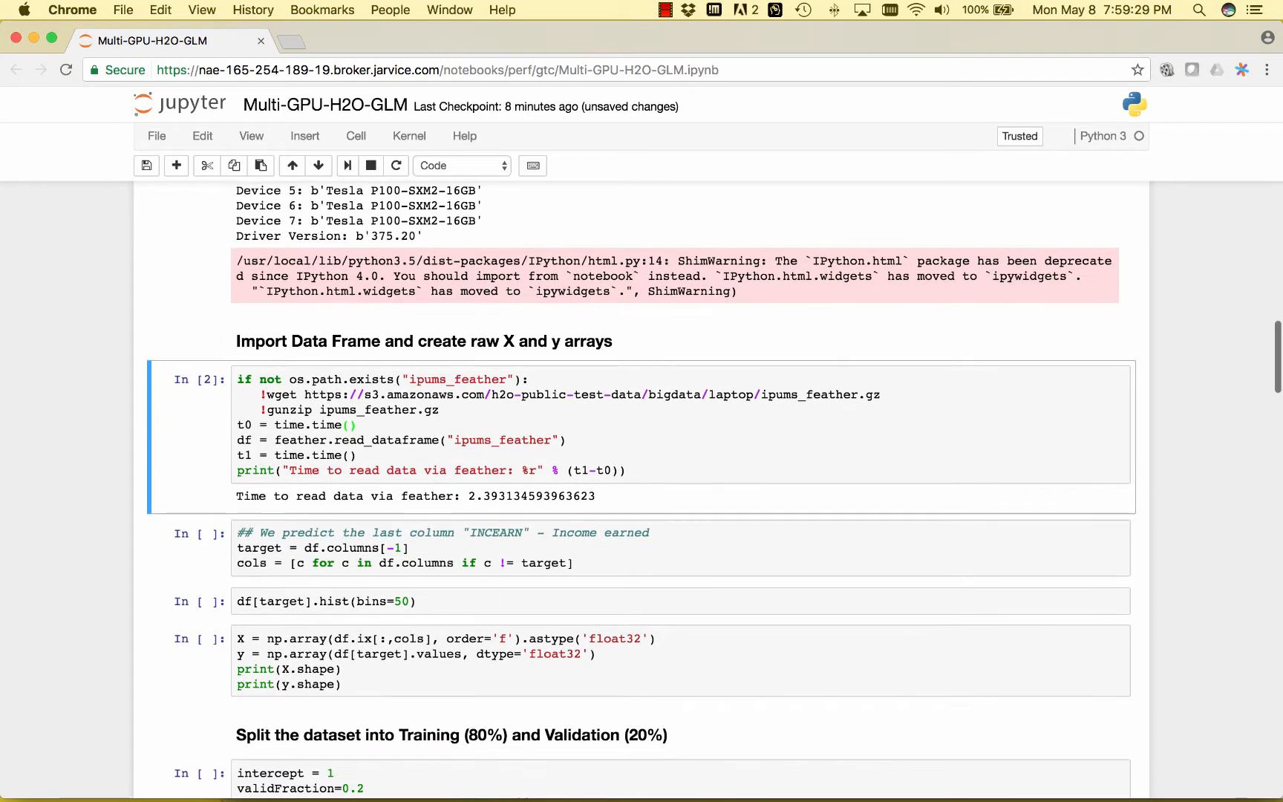
Scroll past the INCEARN target cell and income histogram to the X and y array output.
{"action": "scroll", "scroll_direction": "down", "scroll_amount": 3}
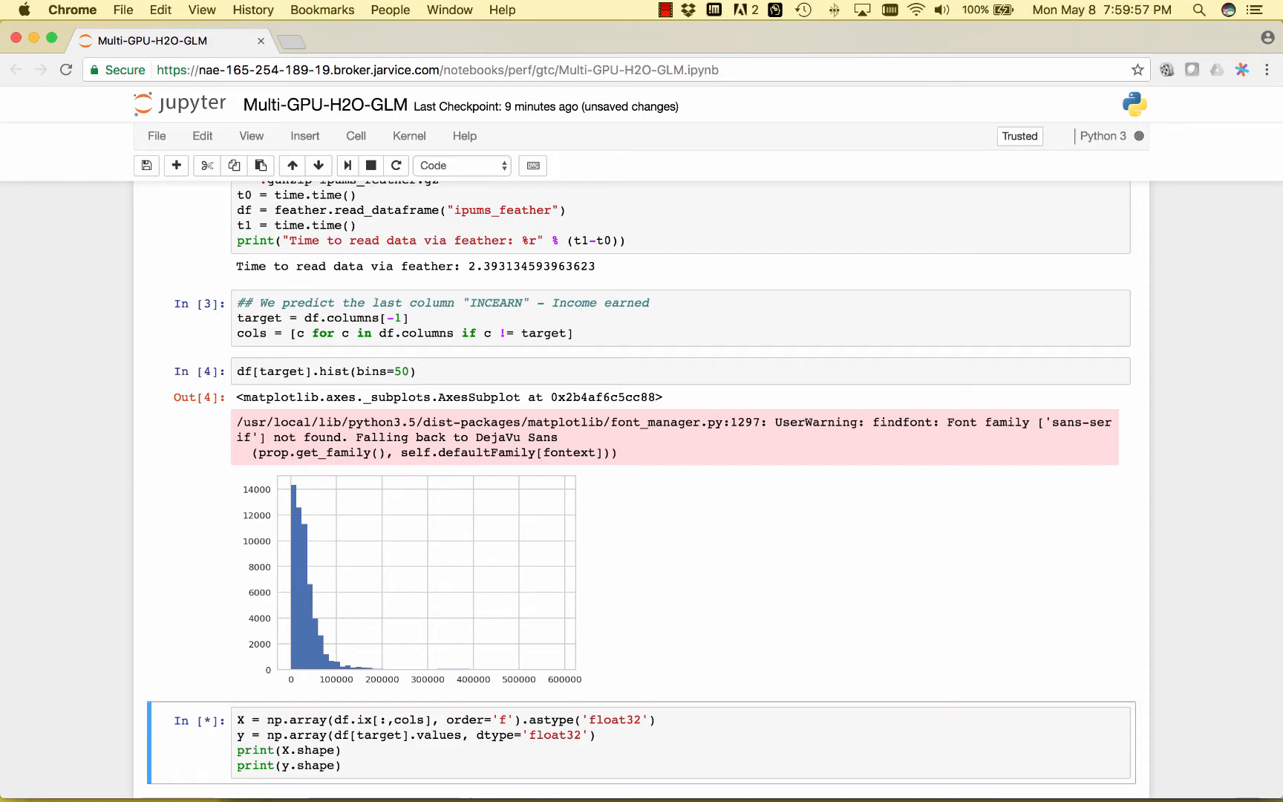
{"action": "scroll", "scroll_direction": "down", "scroll_amount": 3}
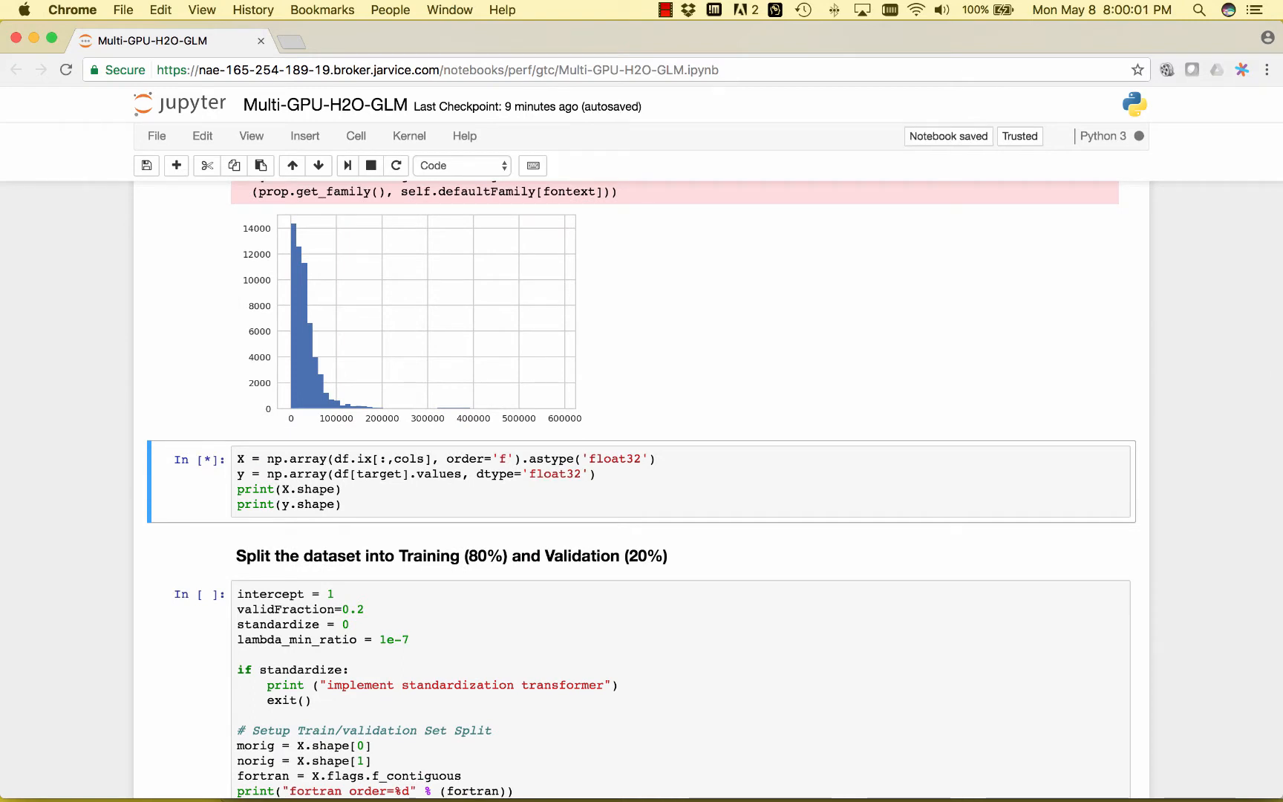
{"action": "scroll", "scroll_direction": "down", "scroll_amount": 3}
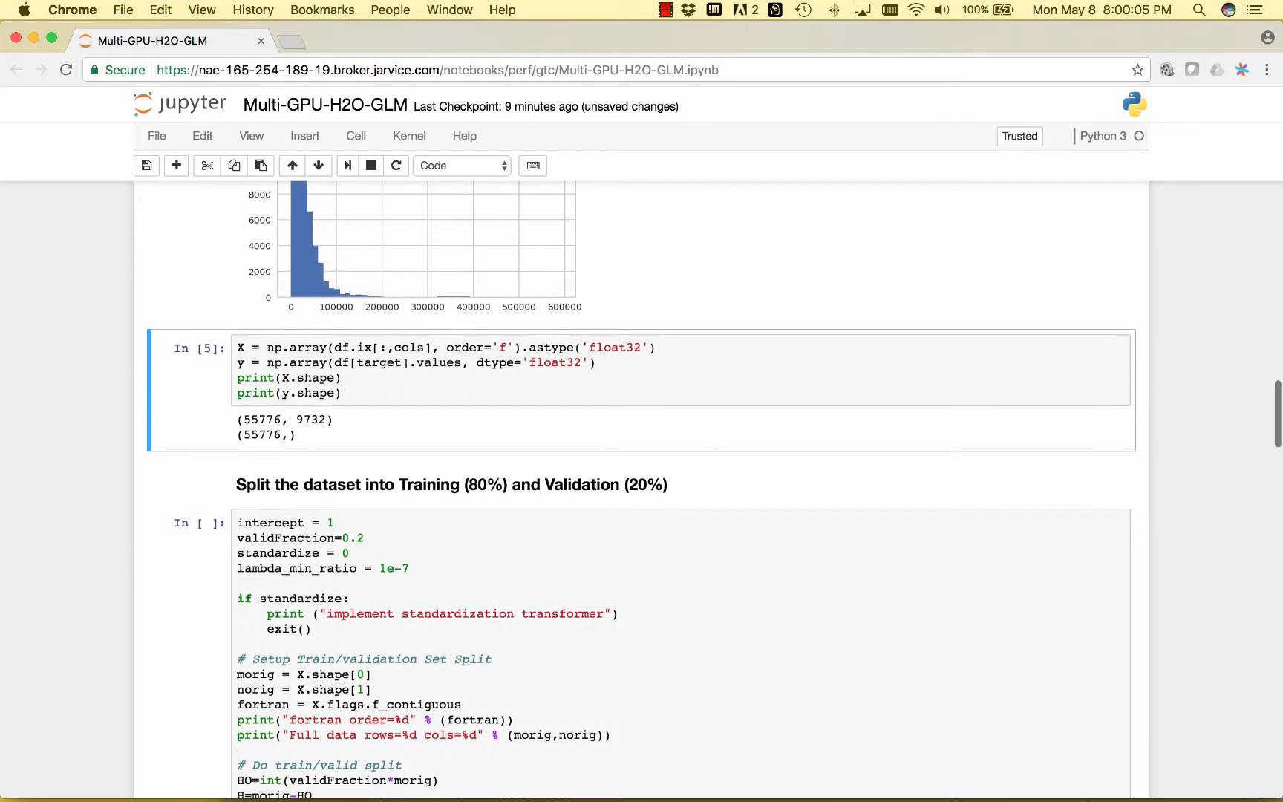
Scroll through the train/validation split output showing 44621 training and 11155 validation rows.
{"action": "scroll", "scroll_direction": "down", "scroll_amount": 3}
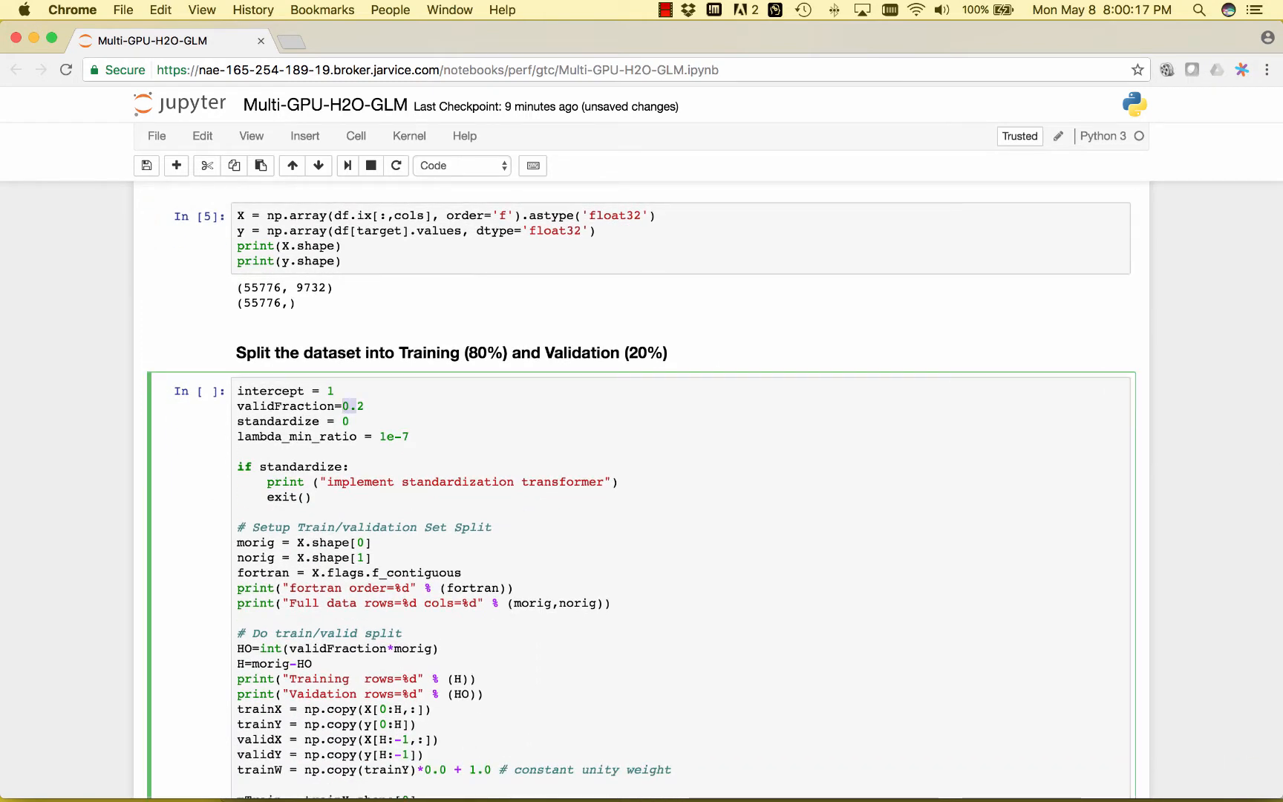
{"action": "scroll", "scroll_direction": "down", "scroll_amount": 3}
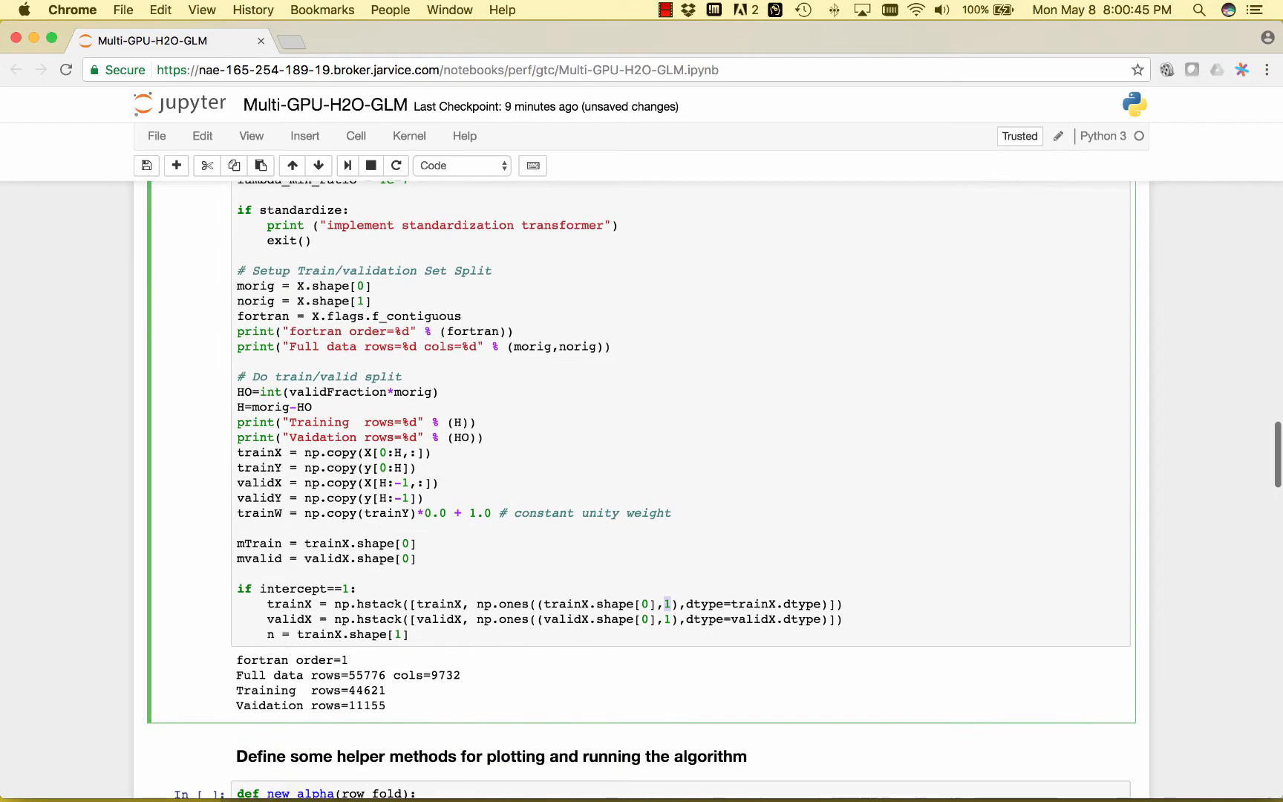
{"action": "scroll", "scroll_direction": "down", "scroll_amount": 3}
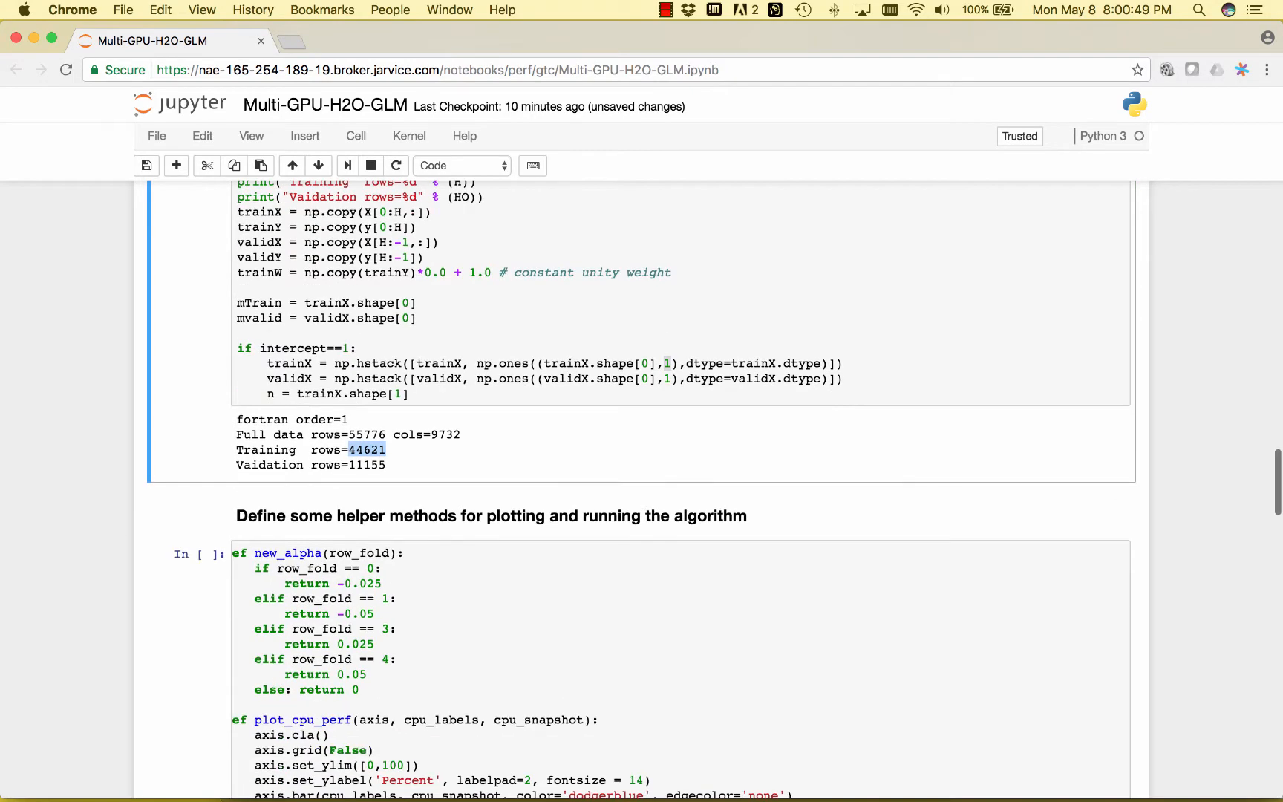
Scroll to the 'Train 4000 Elastic Net Models' cell and highlight the ElasticNetSolverGPU solver name.
{"action": "scroll", "scroll_direction": "down", "scroll_amount": 3}
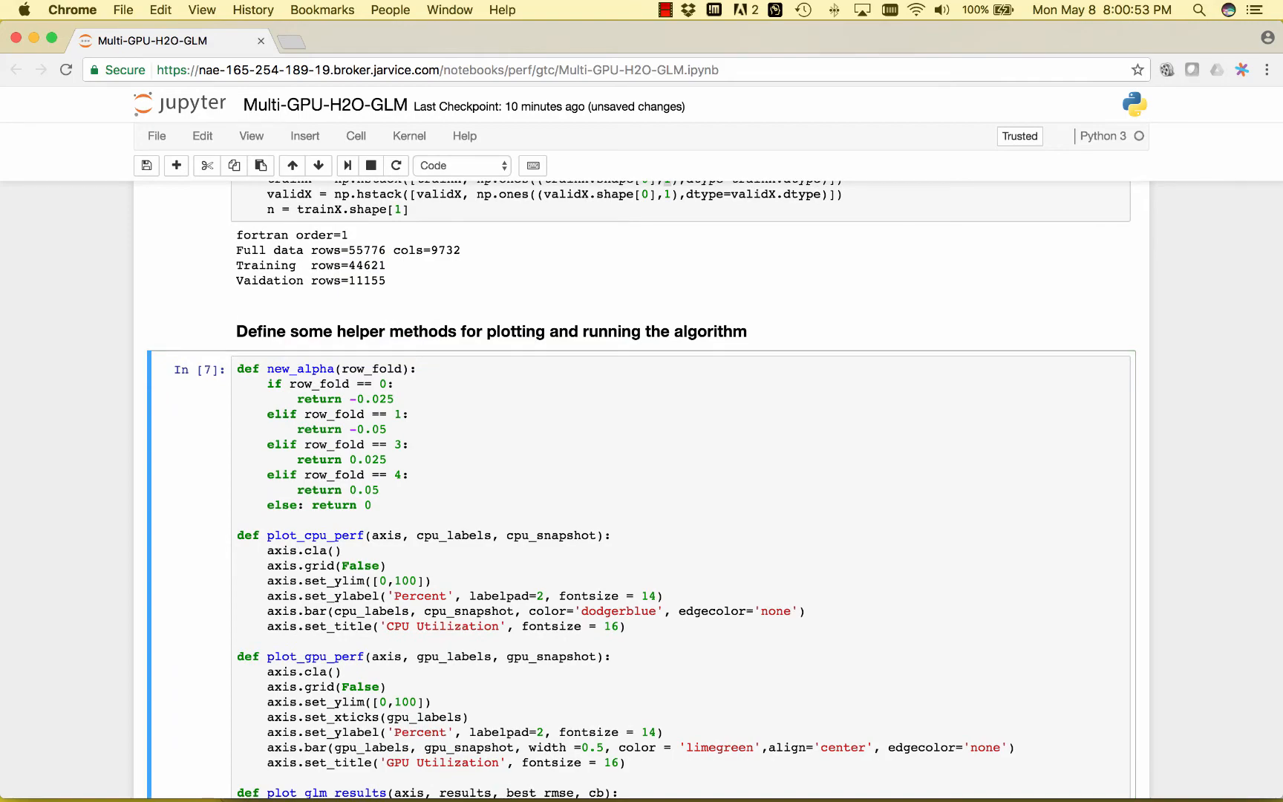
{"action": "scroll", "scroll_direction": "down", "scroll_amount": 3}
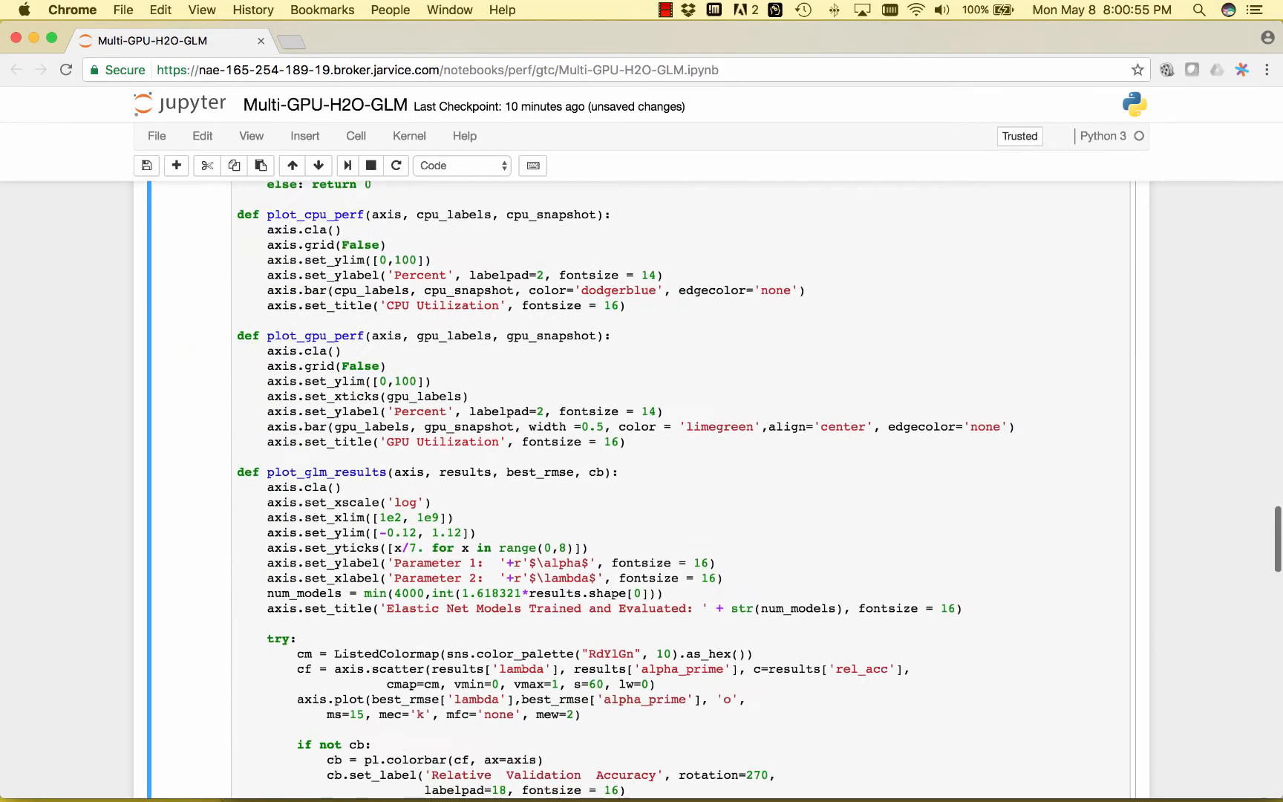
{"action": "scroll", "scroll_direction": "down", "scroll_amount": 3}
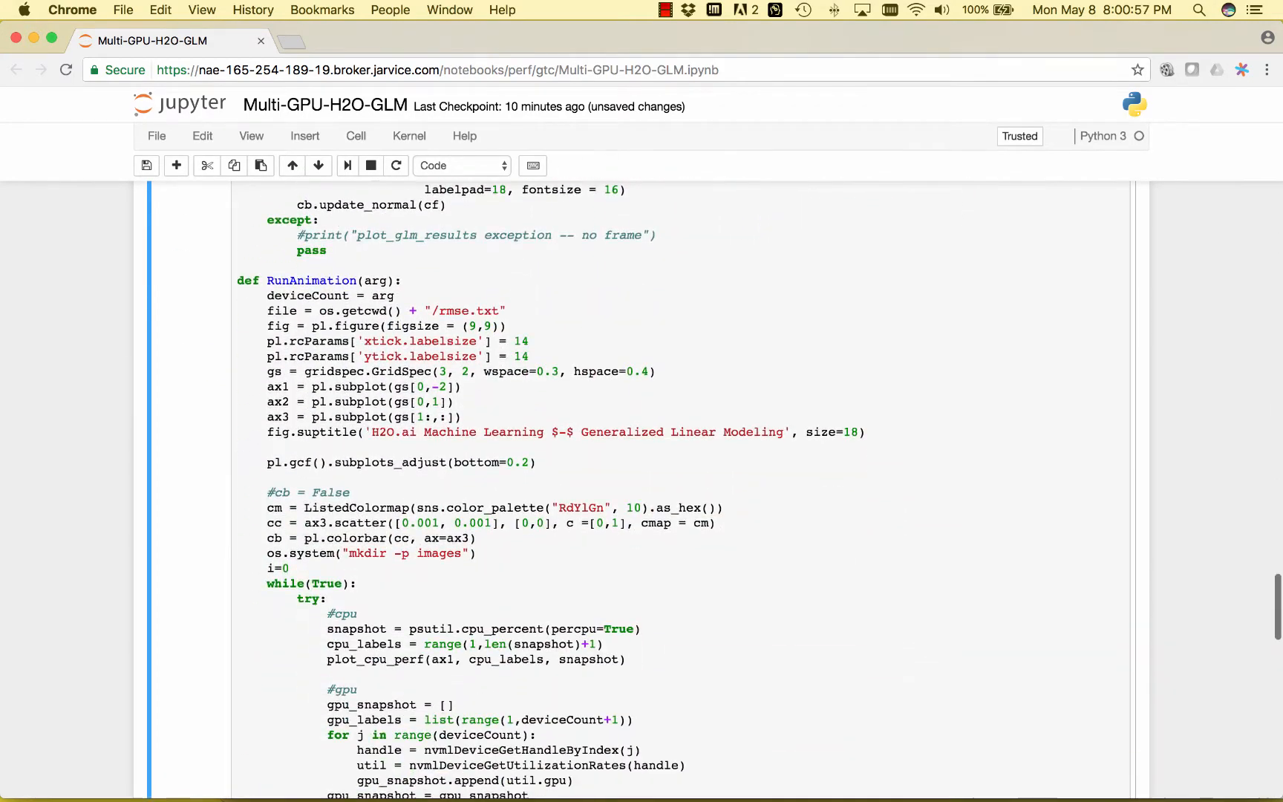
{"action": "scroll", "scroll_direction": "down", "scroll_amount": 3}
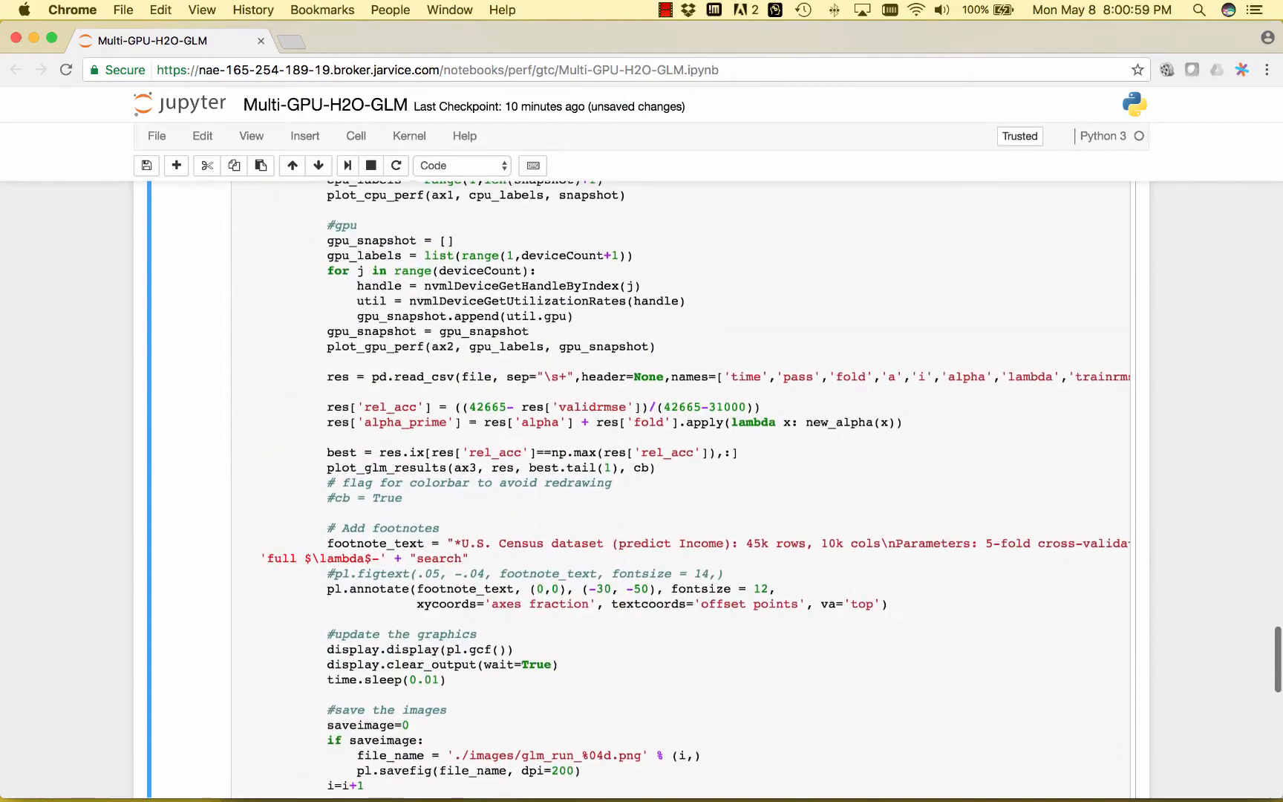
{"action": "scroll", "scroll_direction": "down", "scroll_amount": 3}
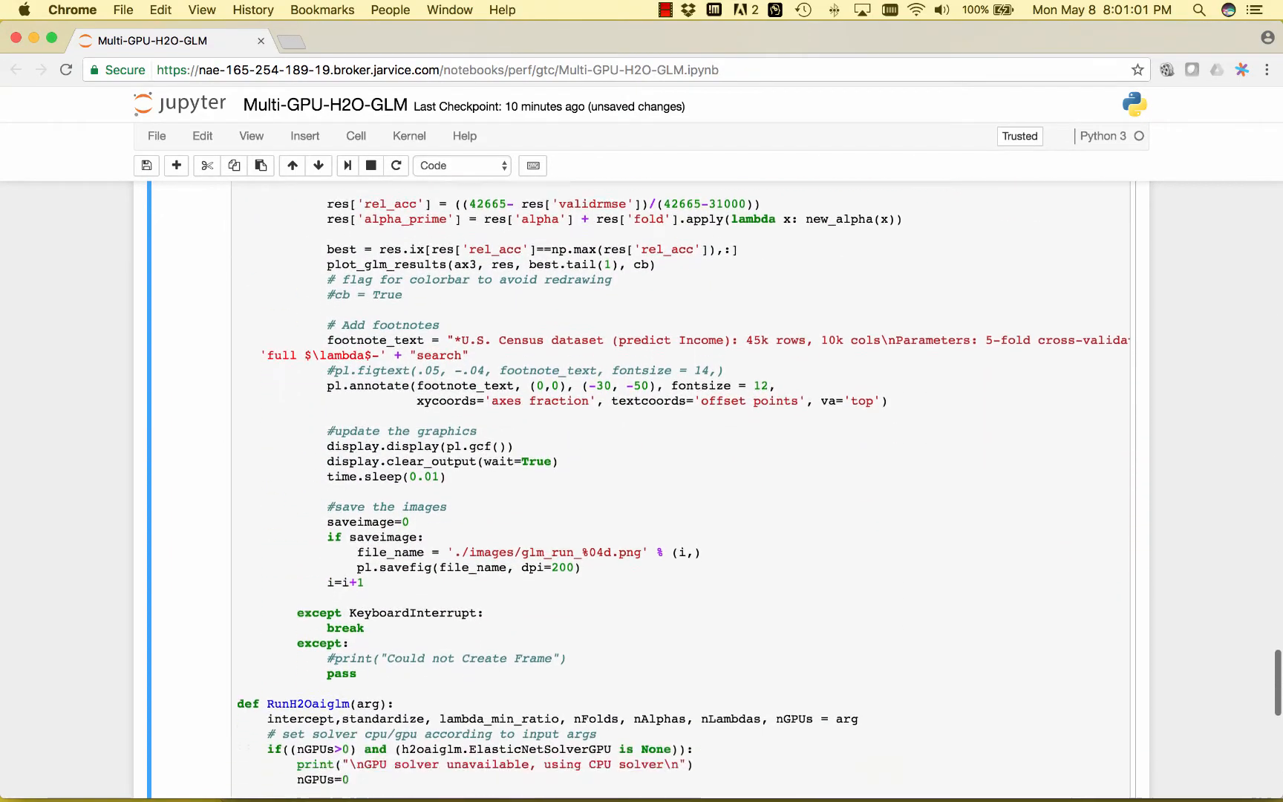
{"action": "scroll", "scroll_direction": "down", "scroll_amount": 3}
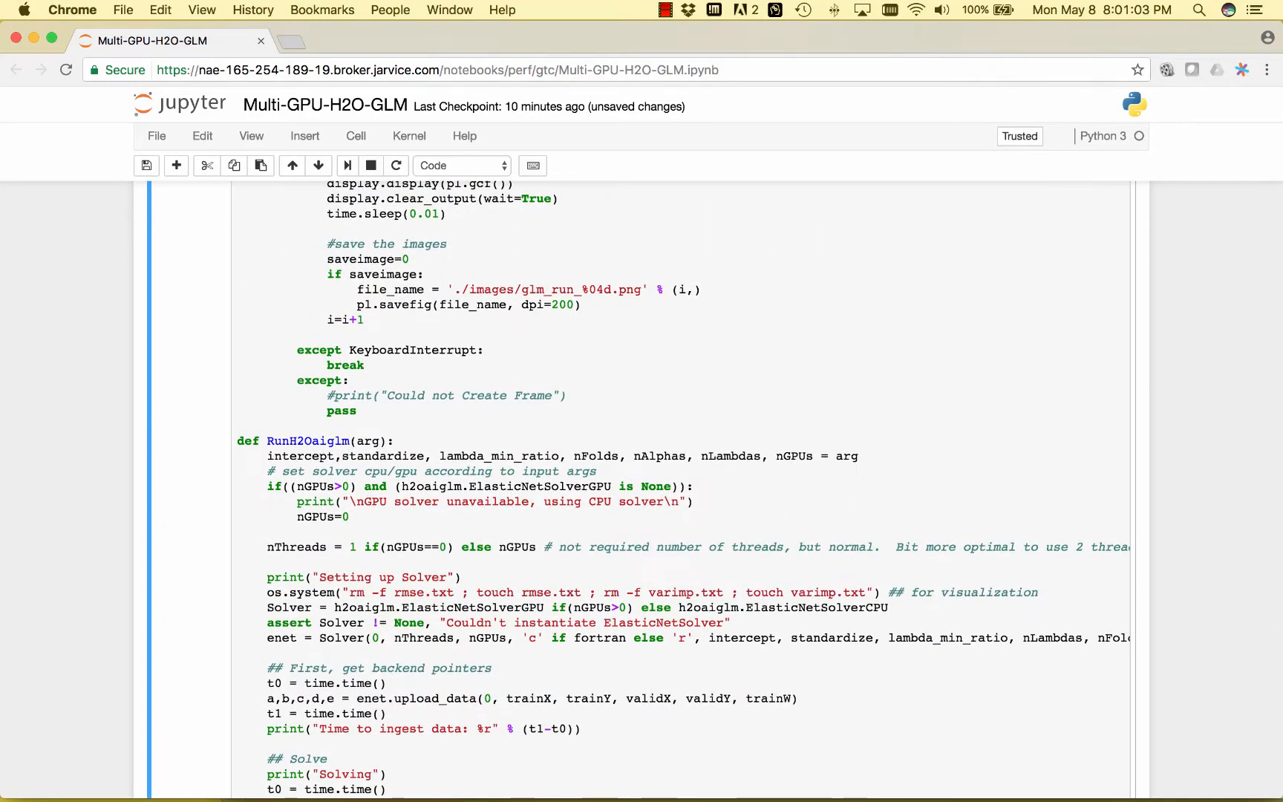
{"action": "double_click", "coordinate": [470, 607]}
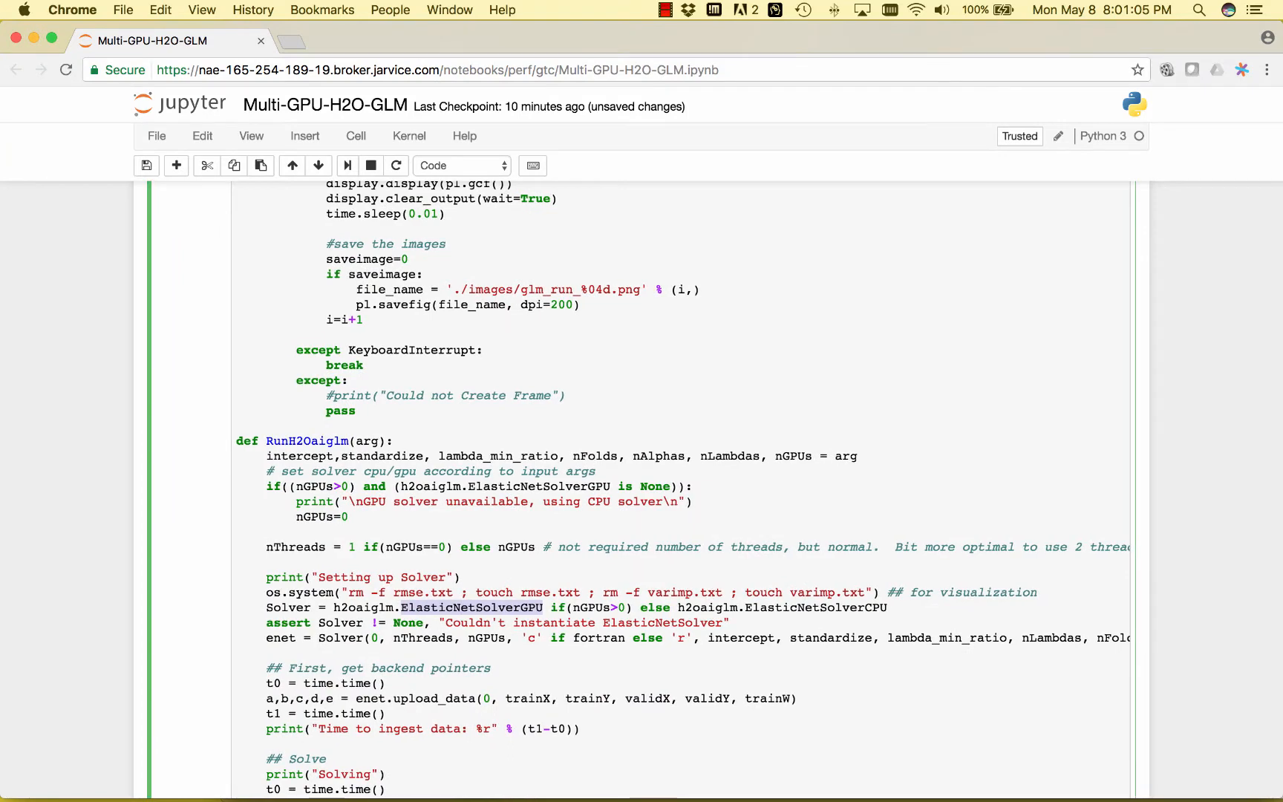
{"action": "scroll", "scroll_direction": "down", "scroll_amount": 3}
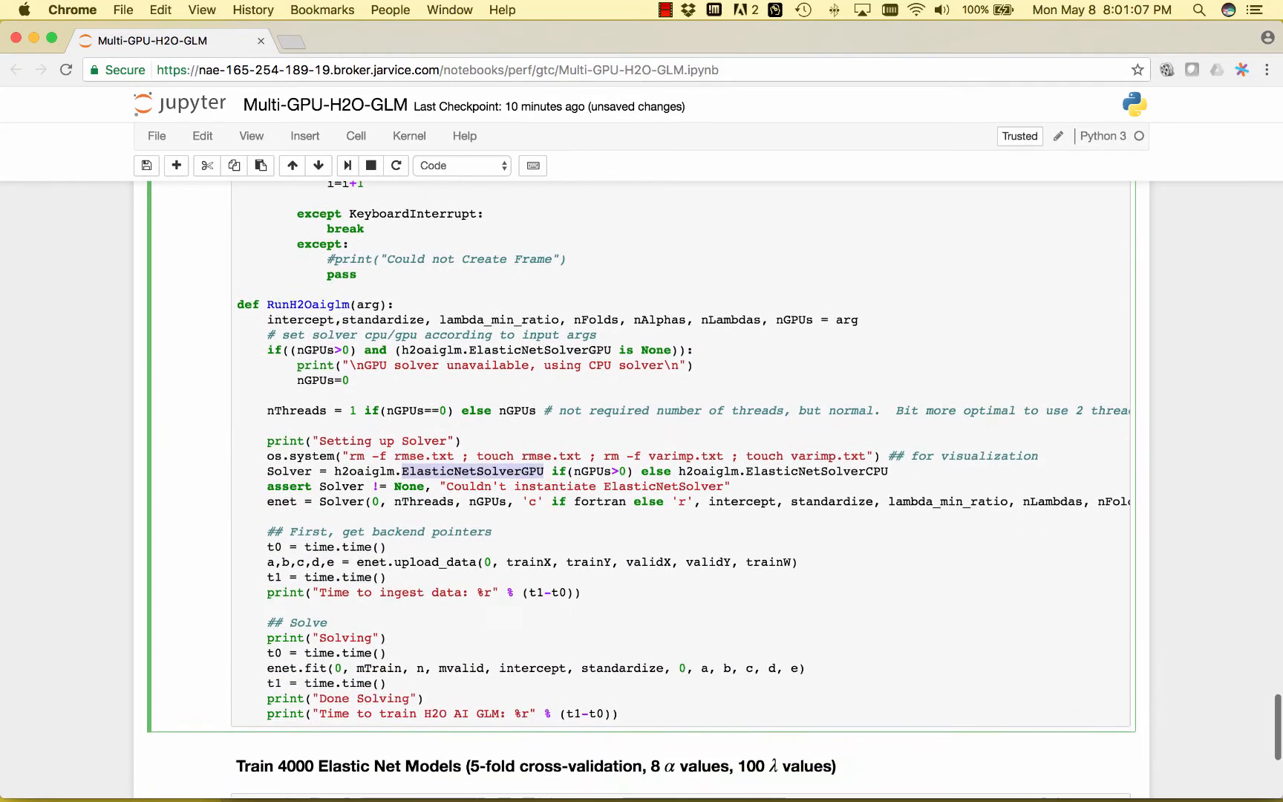
{"action": "scroll", "scroll_direction": "down", "scroll_amount": 3}
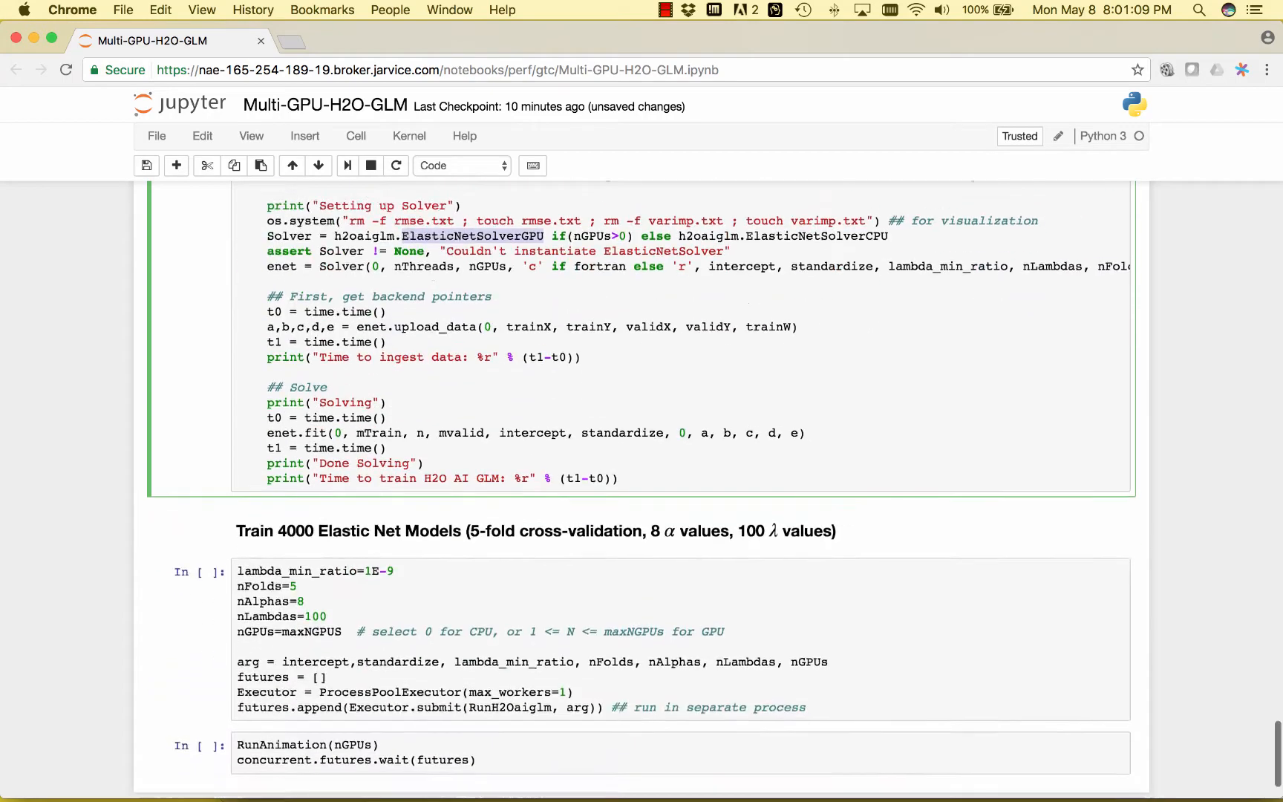
{"action": "scroll", "scroll_direction": "down", "scroll_amount": 3}
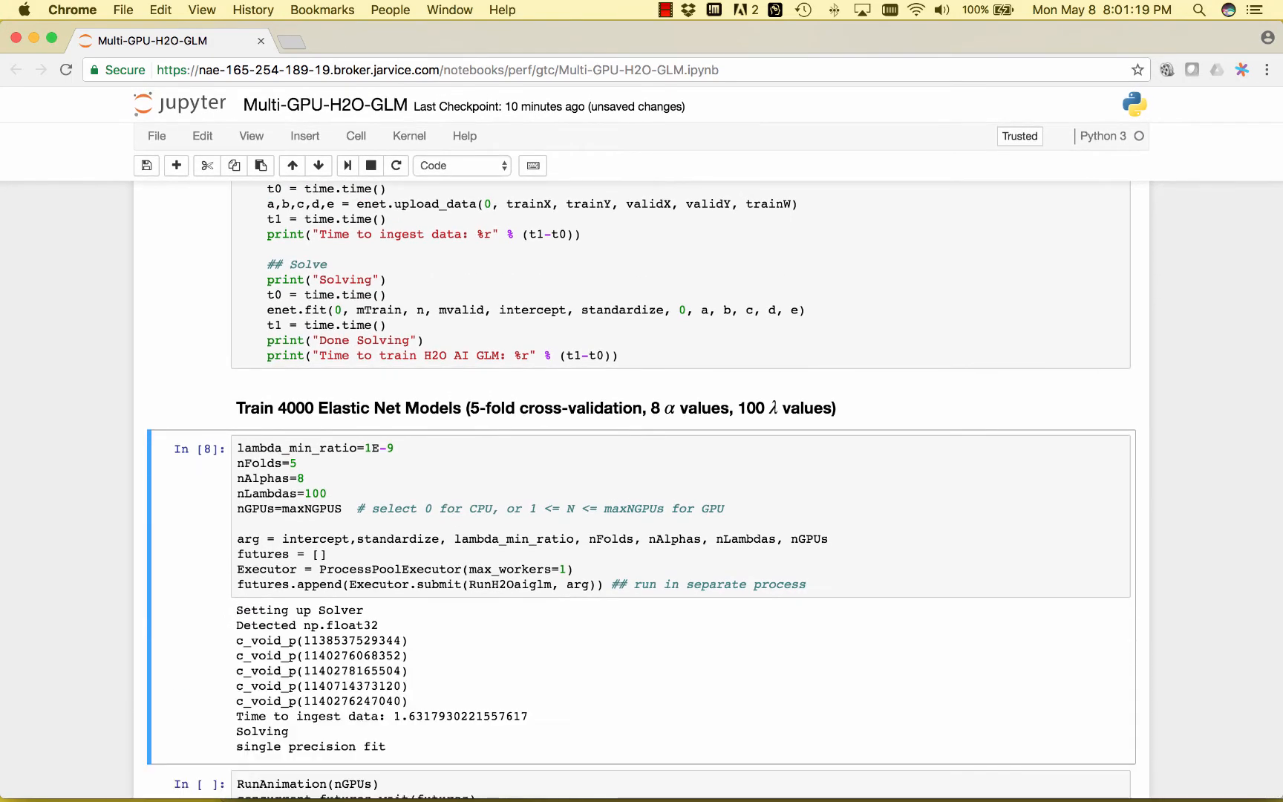
Run the RunAnimation(nGPUs) cell to start the live CPU and GPU utilization plot.
{"action": "scroll", "scroll_direction": "down", "scroll_amount": 3}
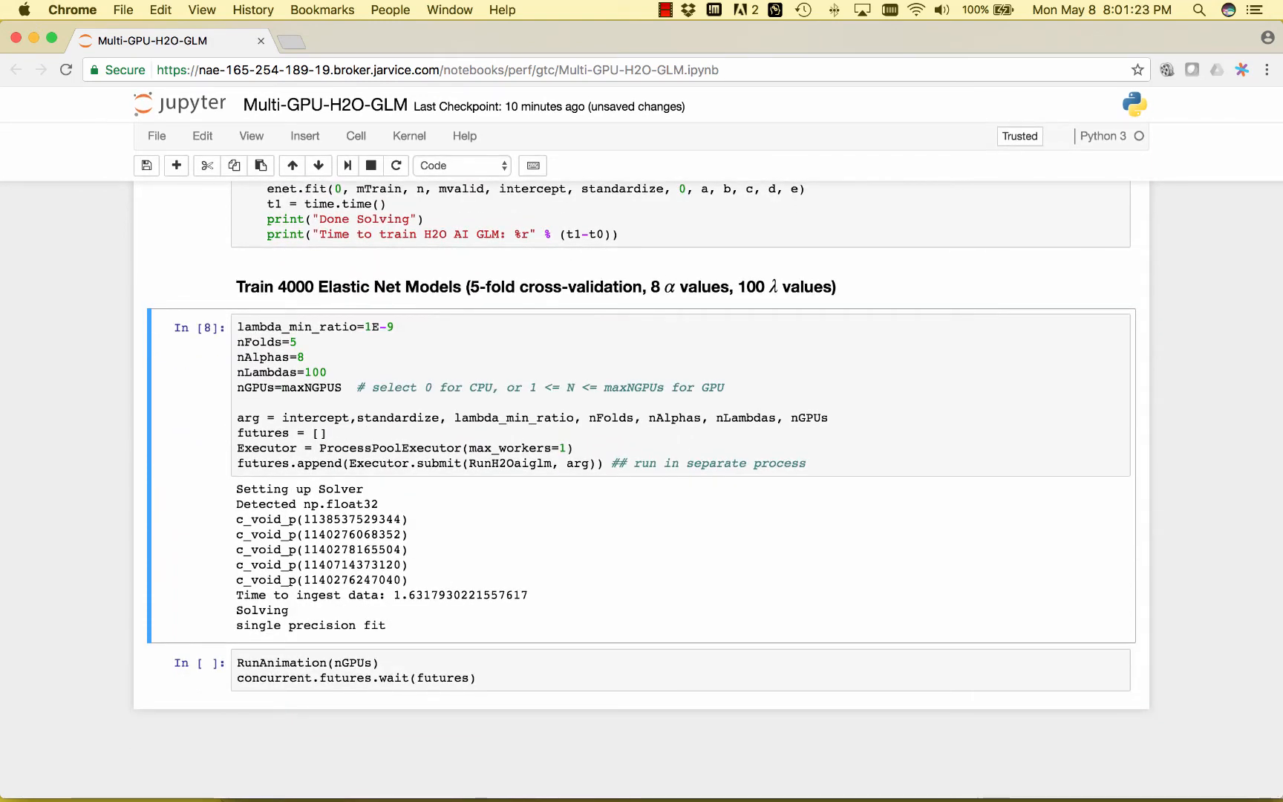
{"action": "left_click", "coordinate": [347, 165]}
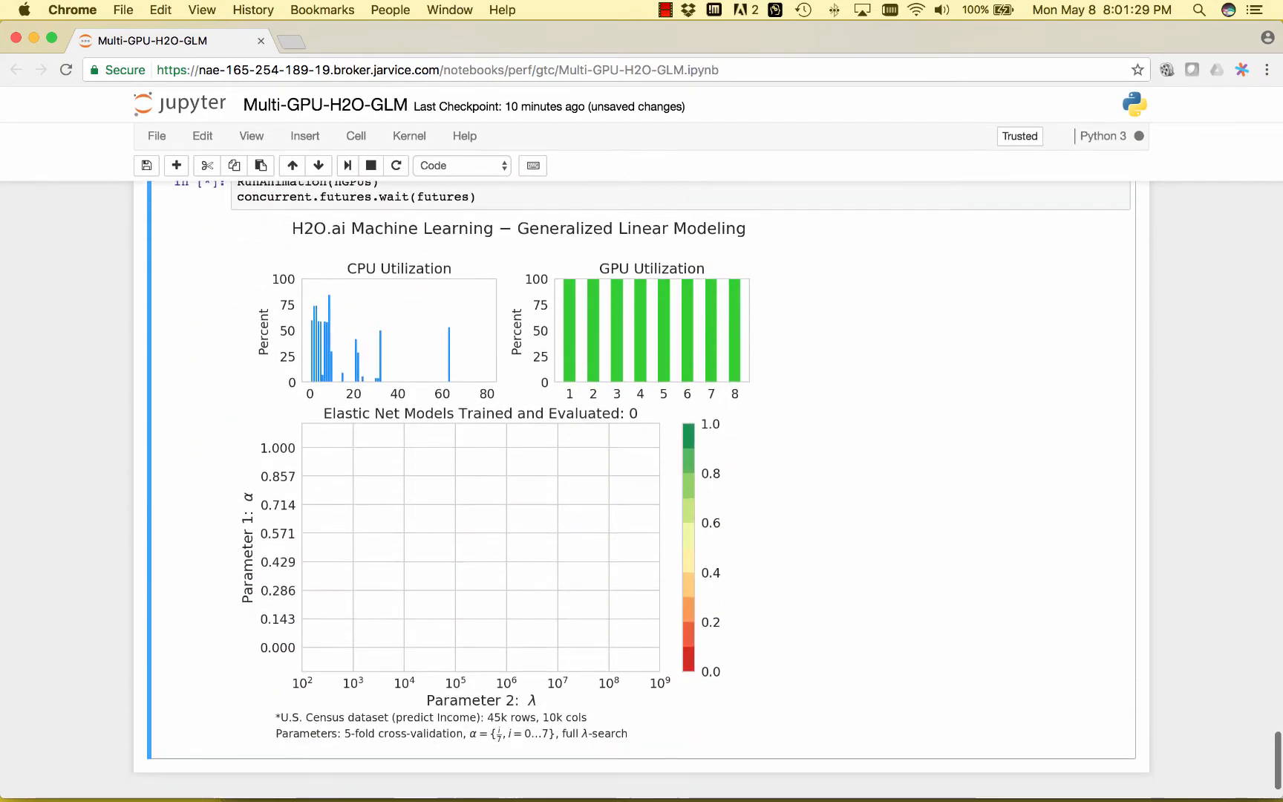
Scroll up to watch the grid fill until all 4000 elastic net models are trained.
{"action": "scroll", "scroll_direction": "up", "scroll_amount": 3}
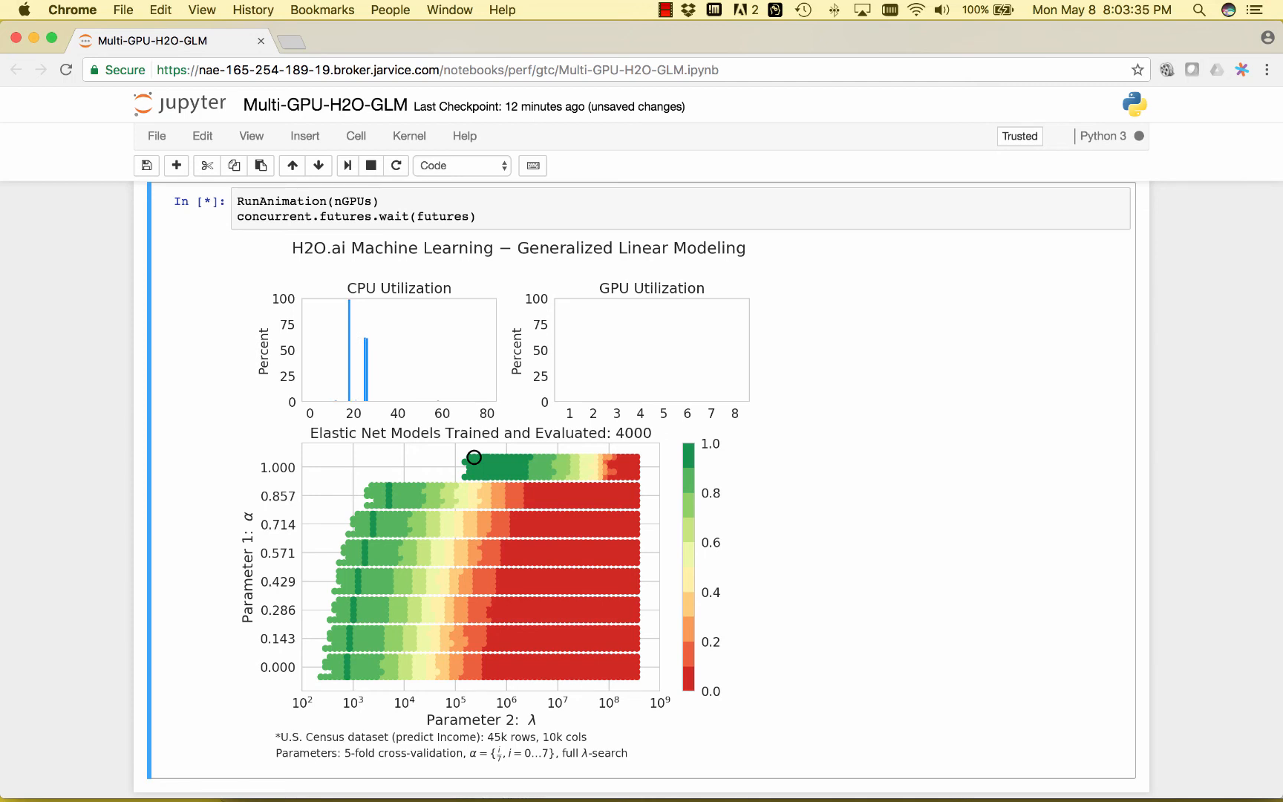
Enter github.com/h2oai/perf in the address bar to reach the benchmarks repository.
{"action": "type", "text": "git"}
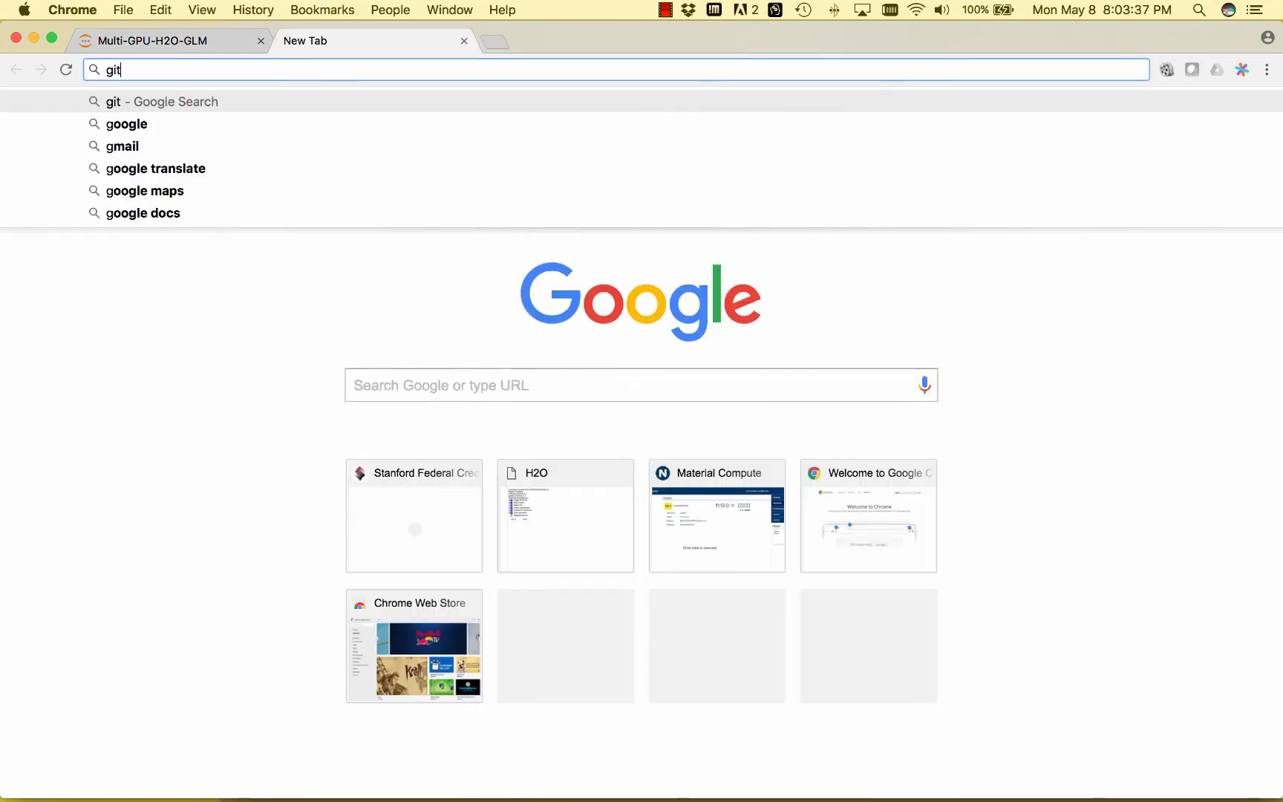
{"action": "type", "text": "hubc"}
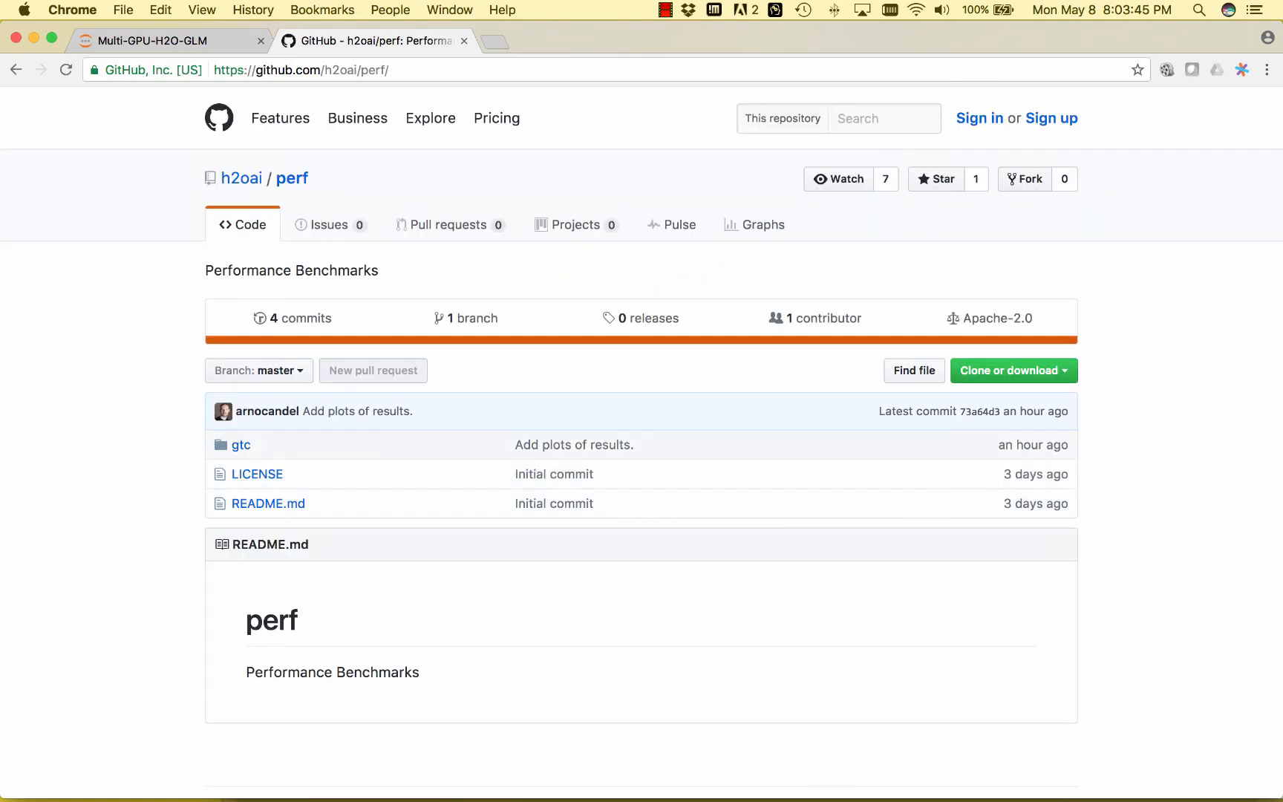
View Multi-GPU-H2O-GLM.png in the gtc folder, showing 8 P100 GPUs at 100 seconds, then return to gtc.
{"action": "left_click", "coordinate": [239, 443]}
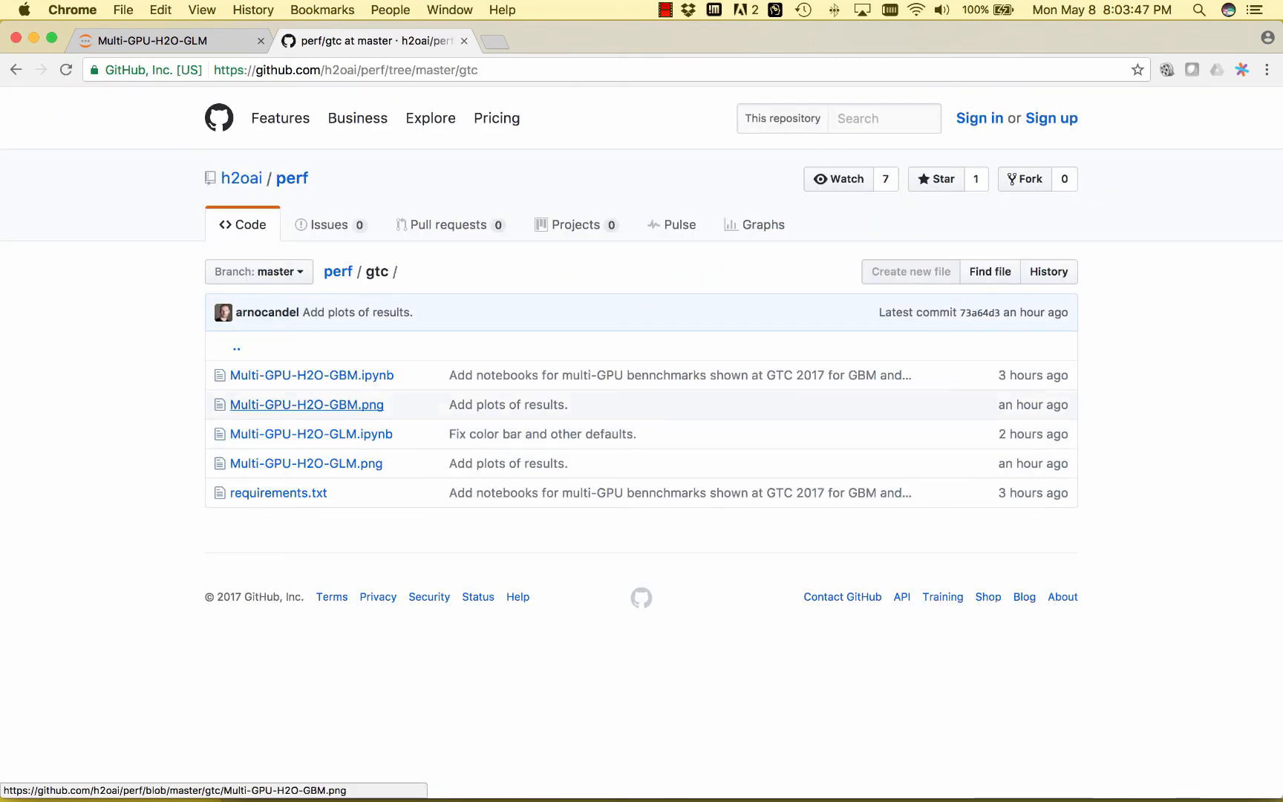
{"action": "mouse_move", "coordinate": [310, 434]}
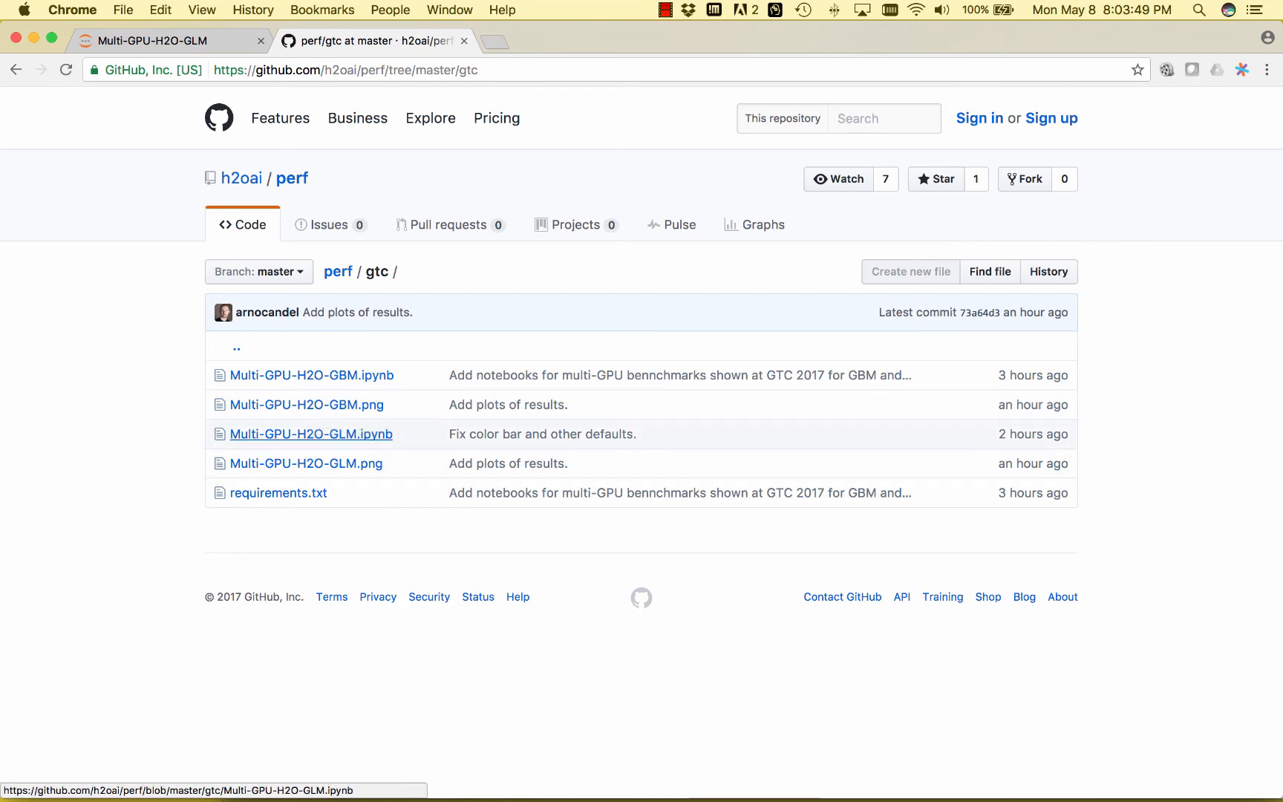
{"action": "left_click", "coordinate": [306, 463]}
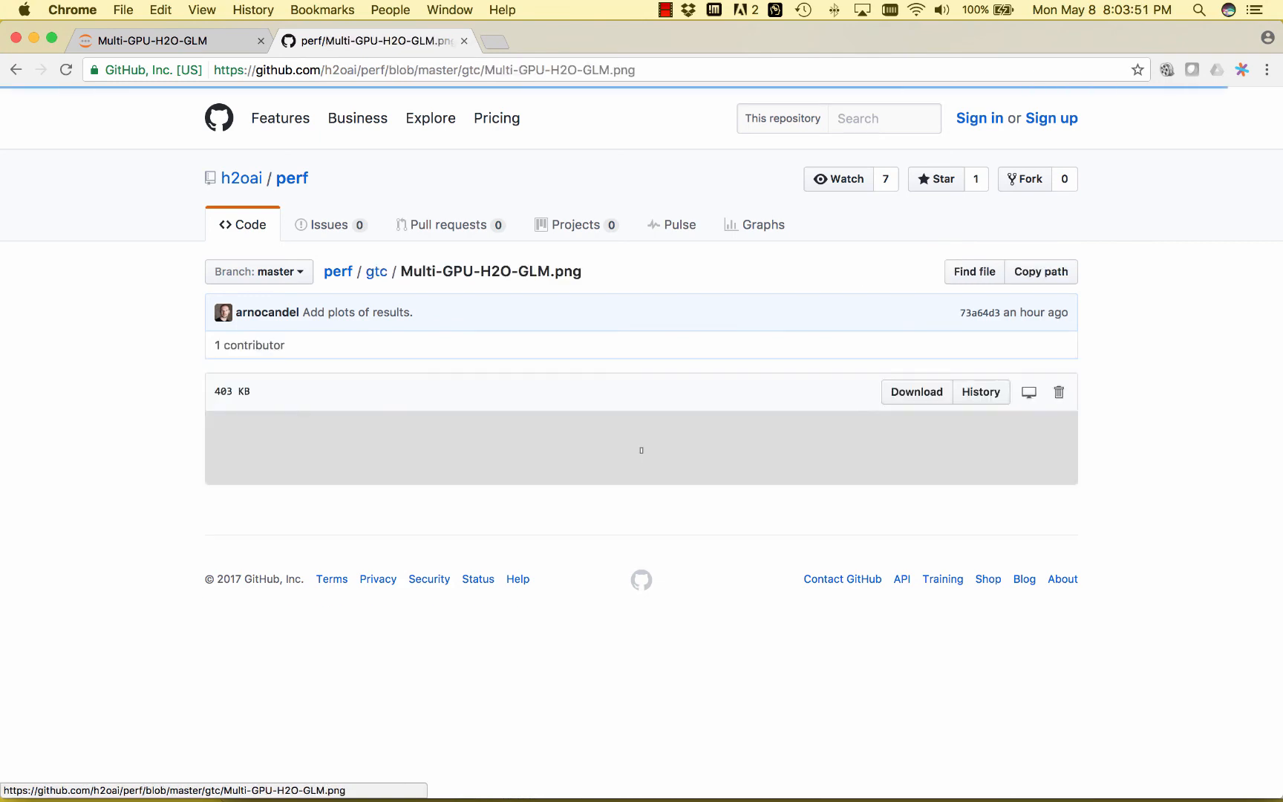
{"action": "scroll", "scroll_direction": "down", "scroll_amount": 3}
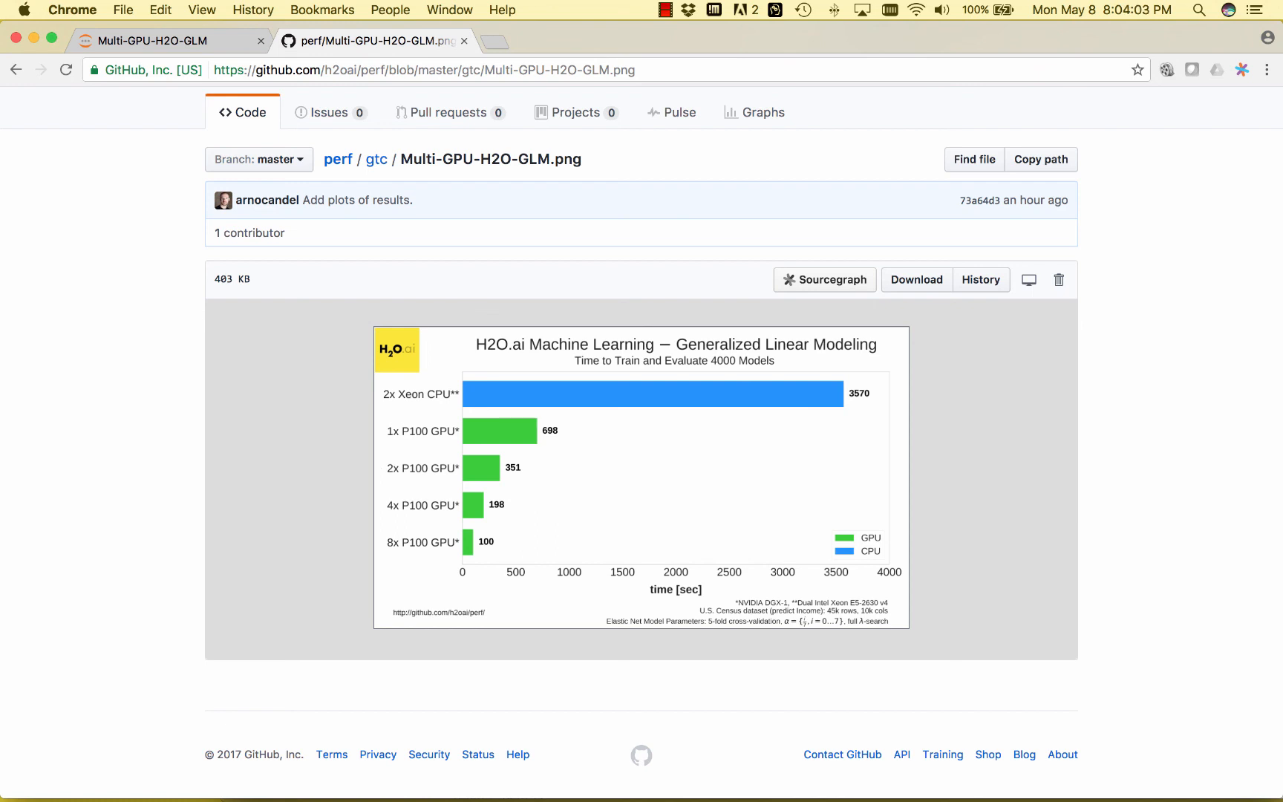
{"action": "mouse_move", "coordinate": [375, 159]}
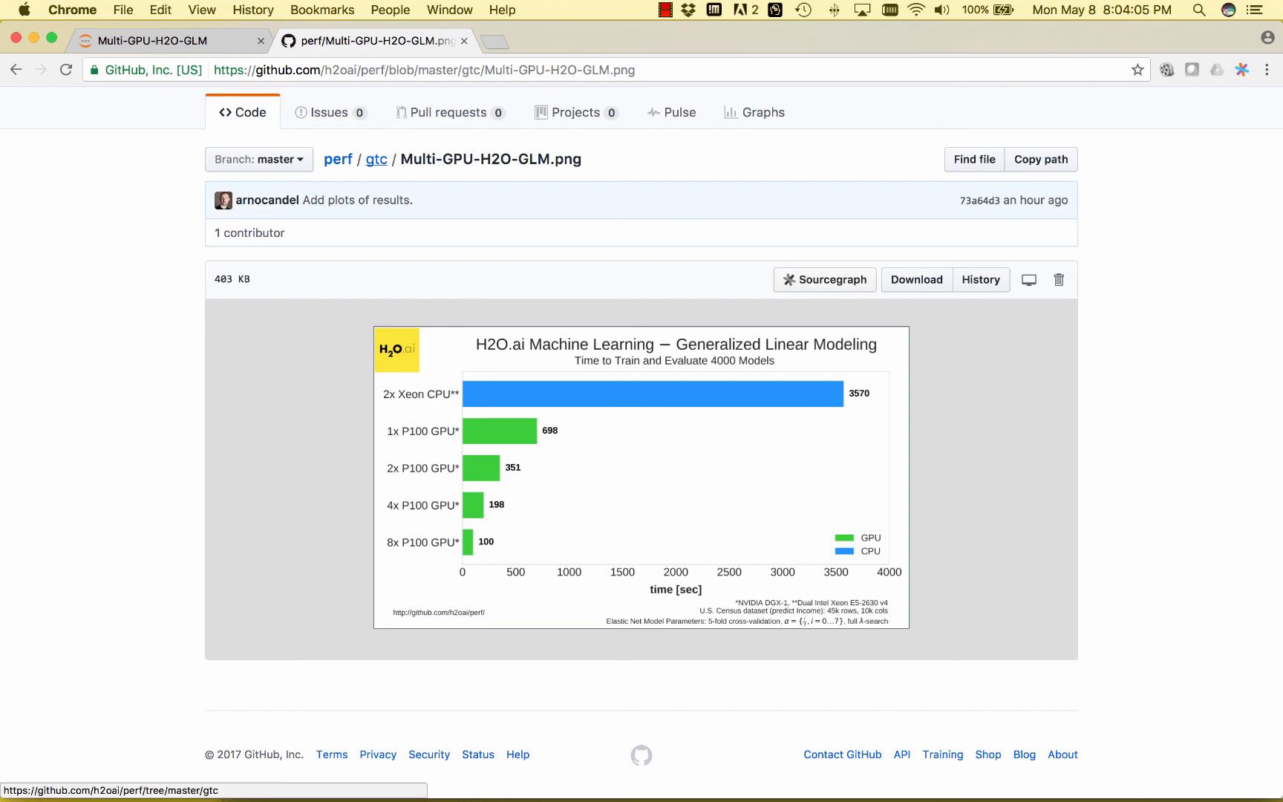
{"action": "left_click", "coordinate": [376, 159]}
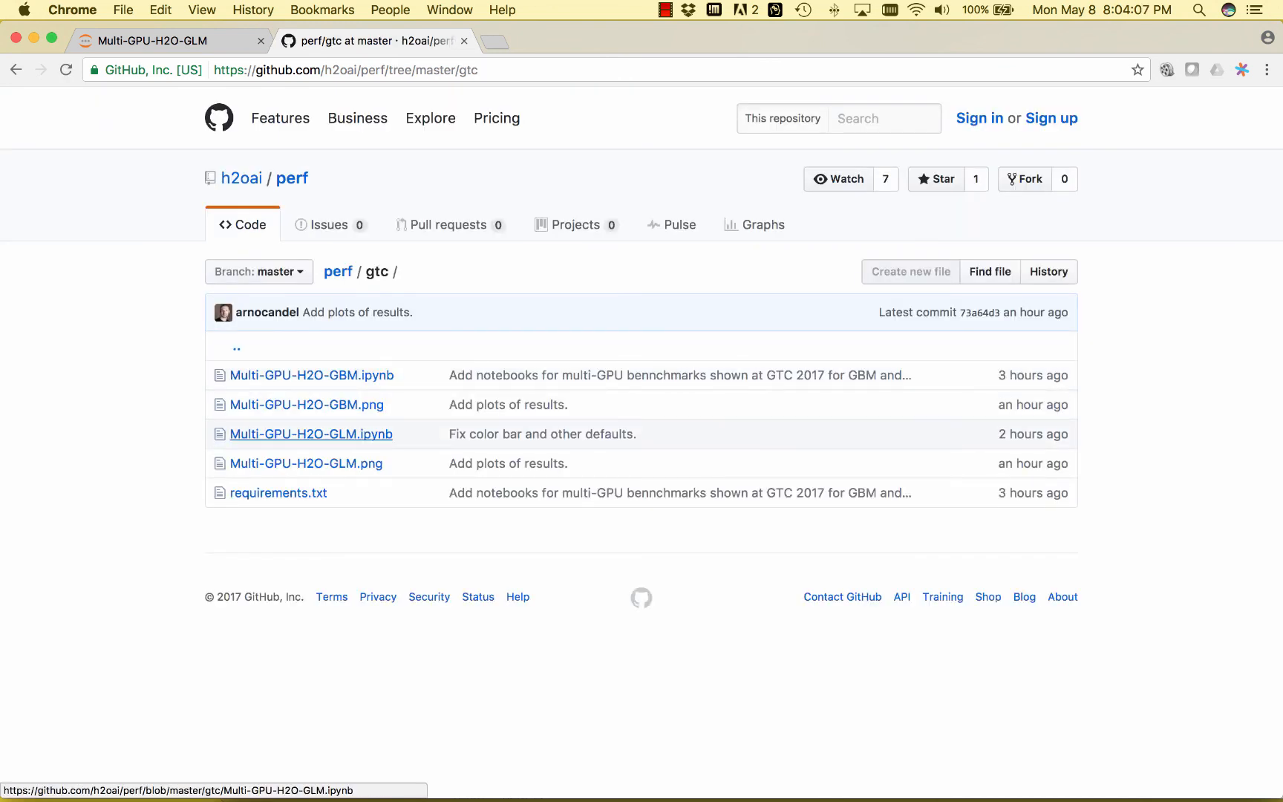
Read through the rendered Multi-GPU-H2O-GLM.ipynb notebook's demo description and import code.
{"action": "left_click", "coordinate": [310, 432]}
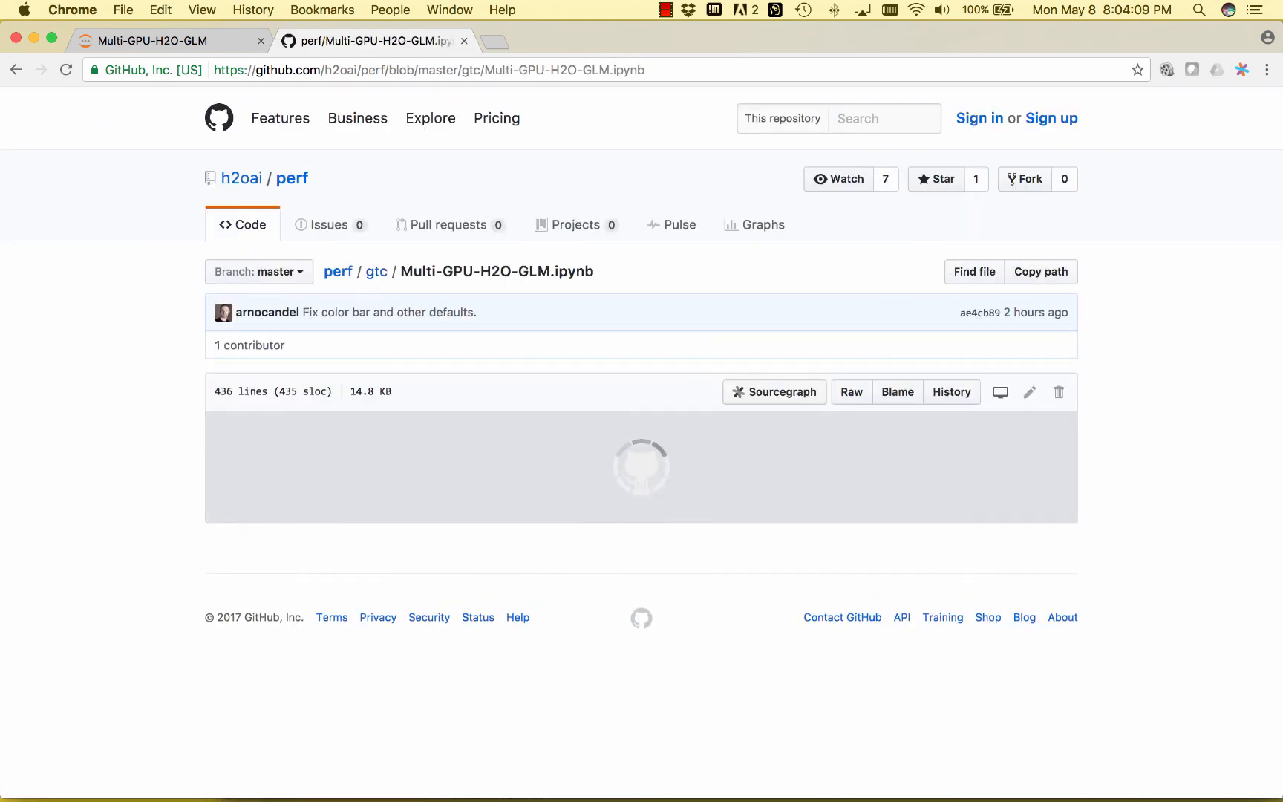
{"action": "scroll", "scroll_direction": "down", "scroll_amount": 3}
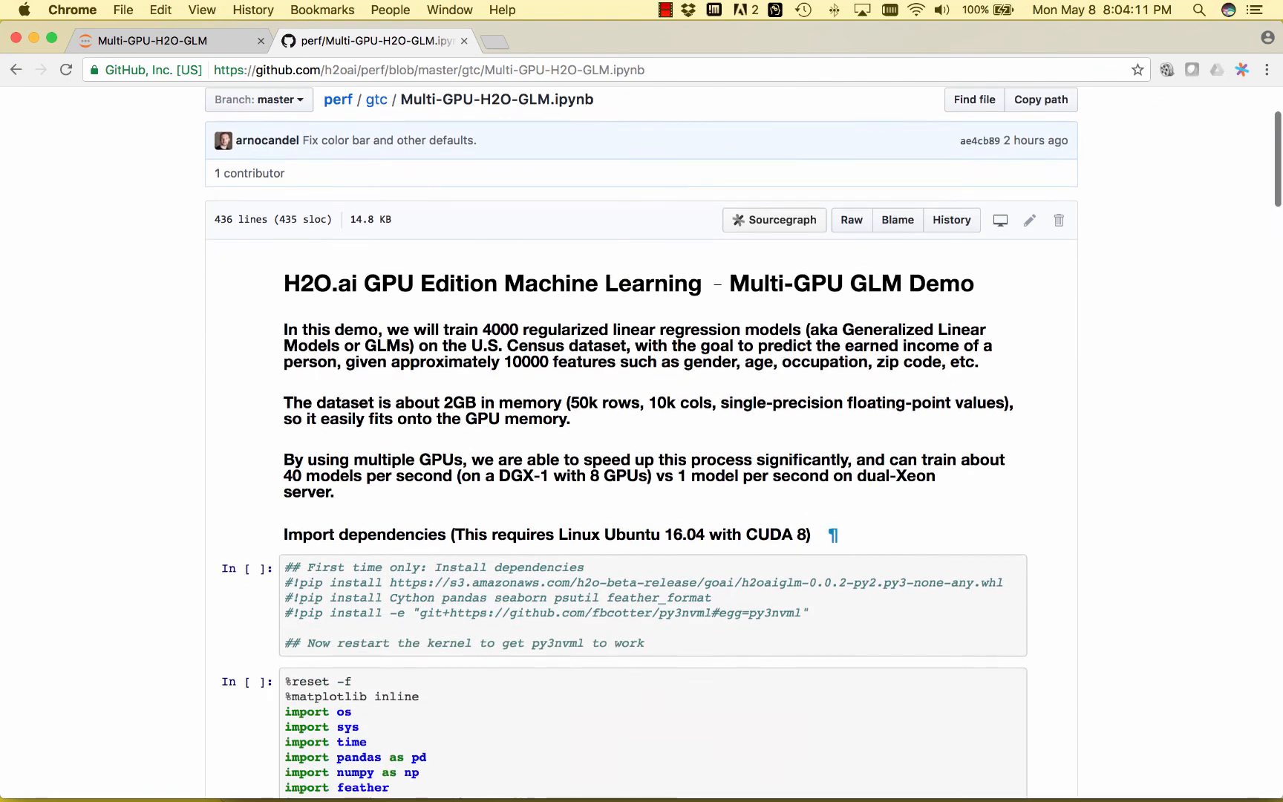
{"action": "scroll", "scroll_direction": "down", "scroll_amount": 3}
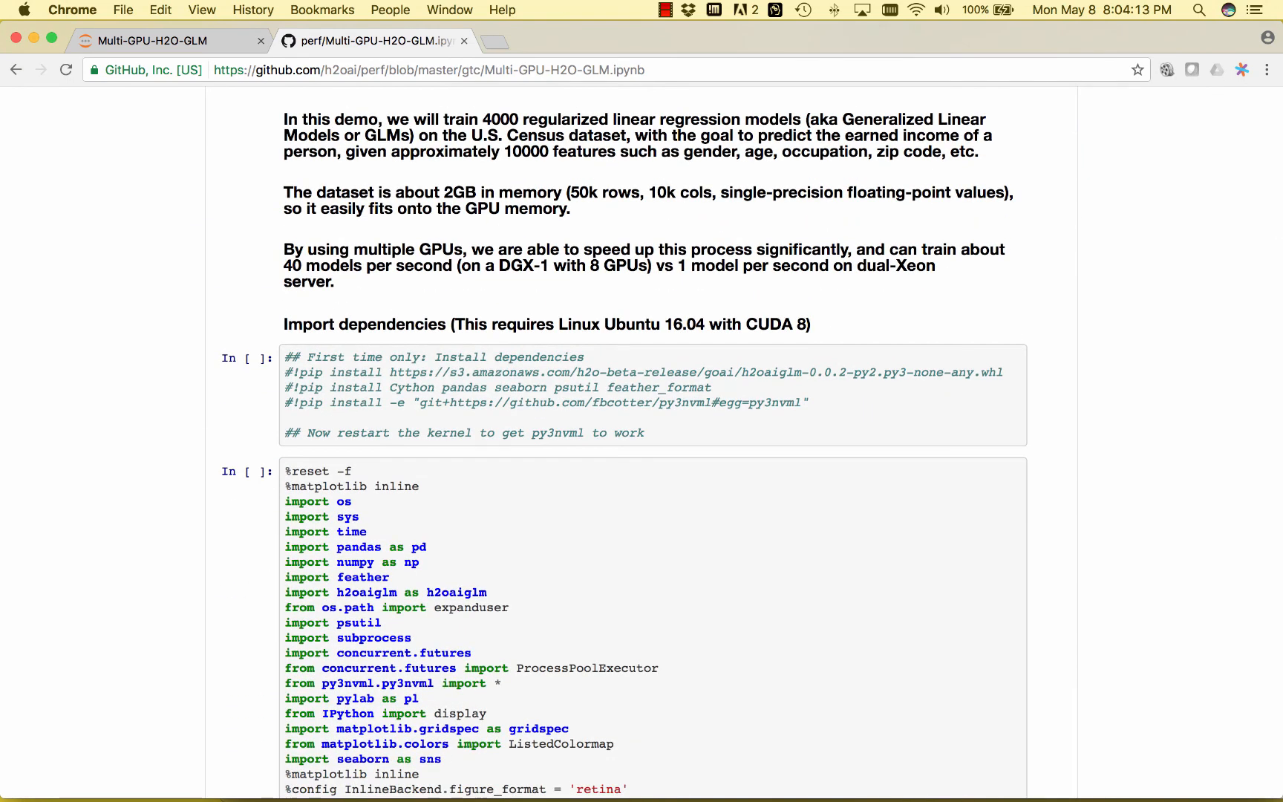
{"action": "scroll", "scroll_direction": "down", "scroll_amount": 3}
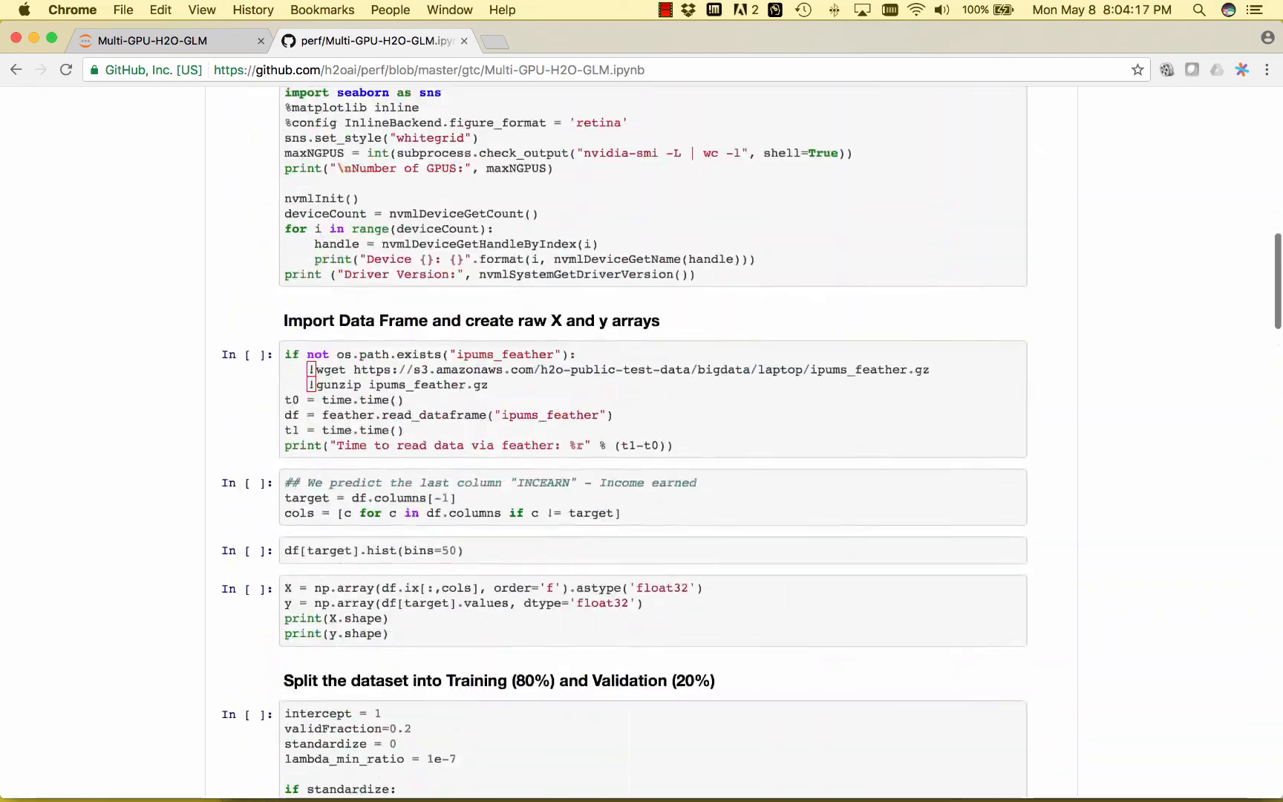
{"action": "scroll", "scroll_direction": "up", "scroll_amount": 3}
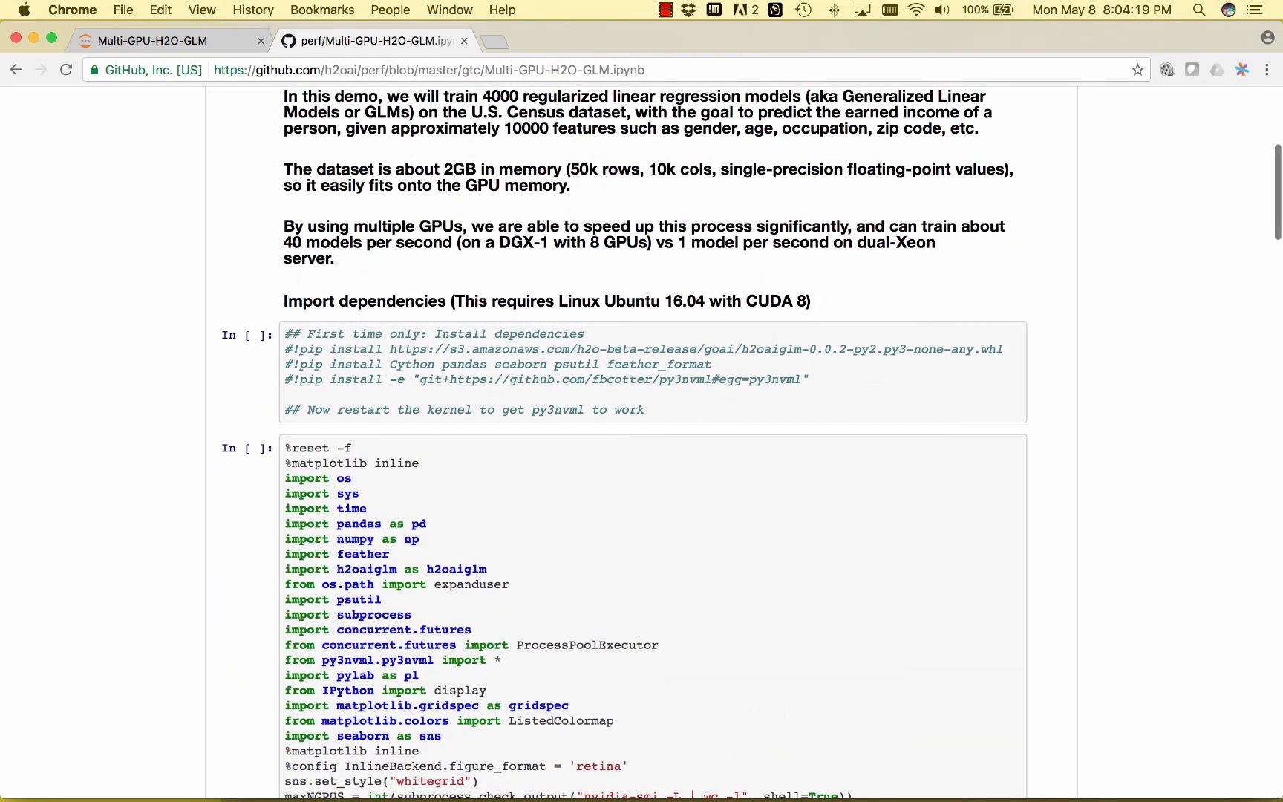
{"action": "scroll", "scroll_direction": "up", "scroll_amount": 3}
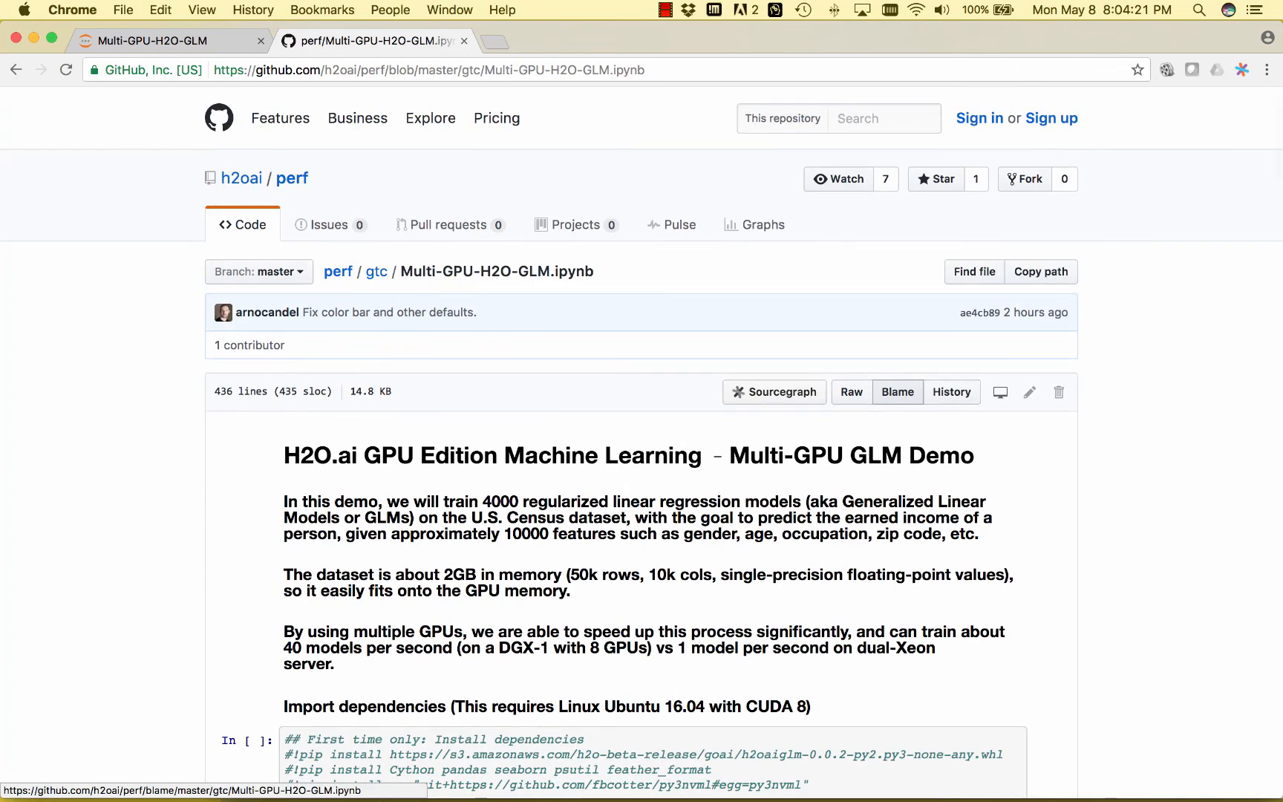